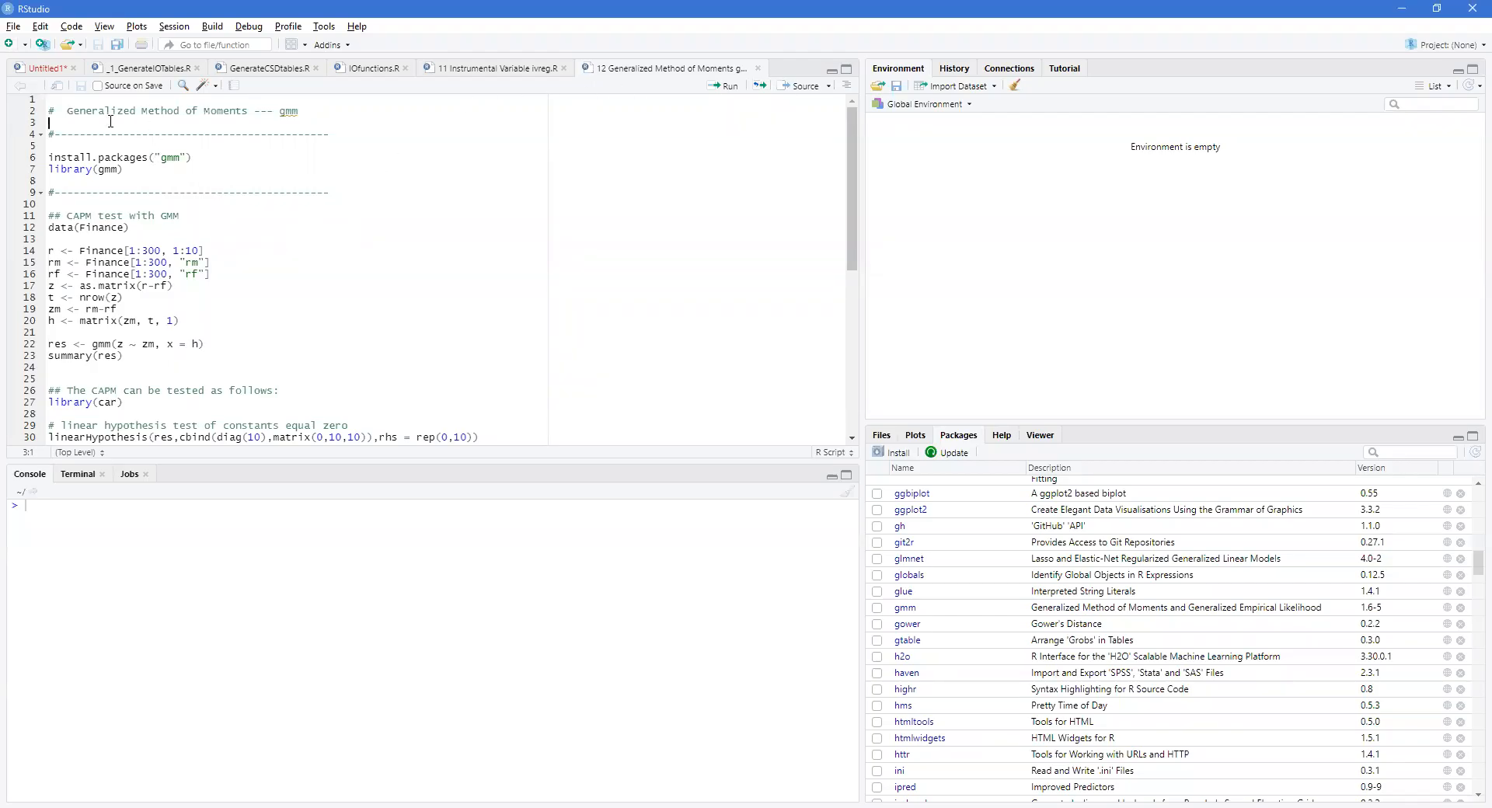
mouse_move(285, 110)
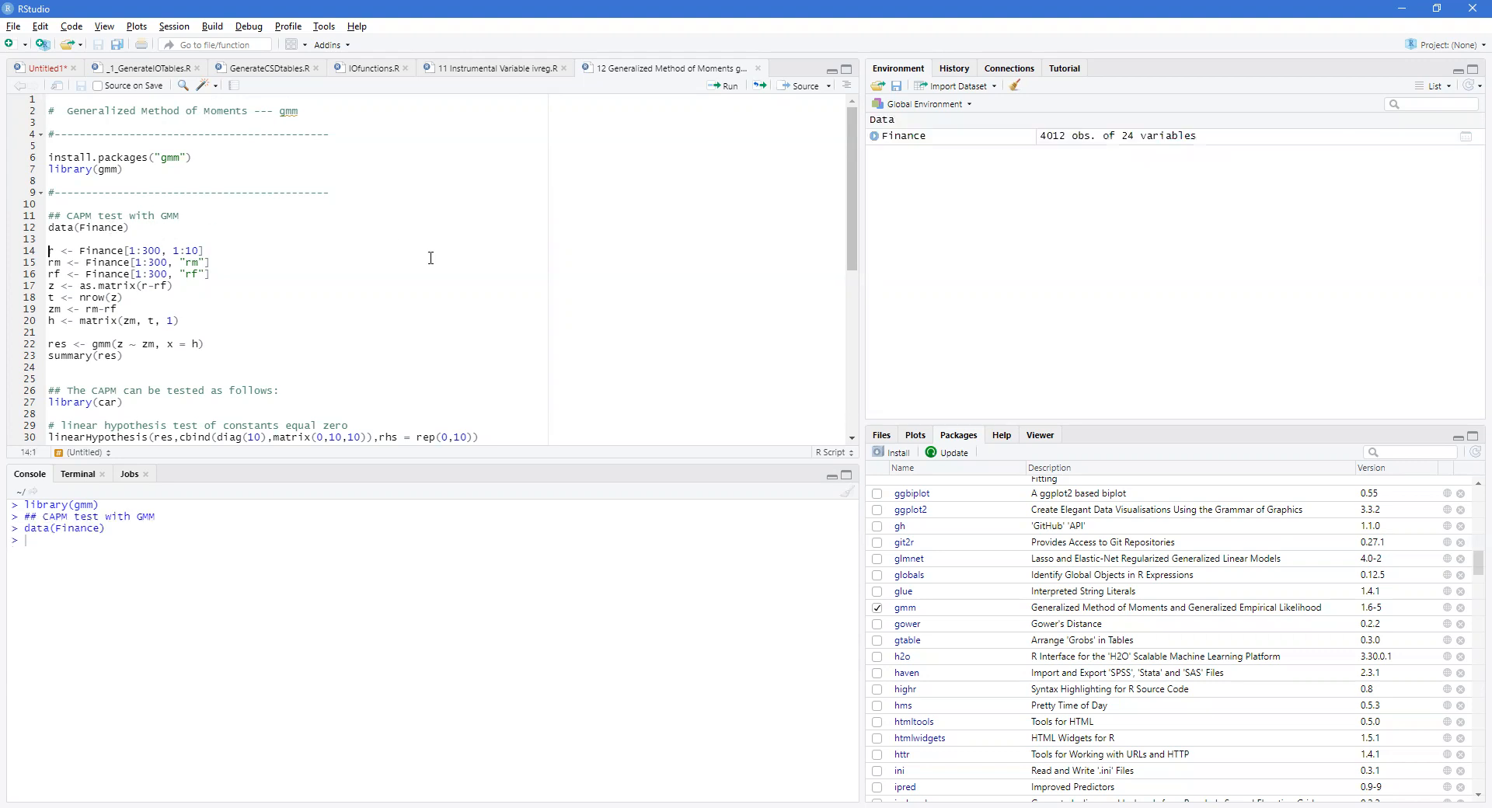
- Expand the Finance dataset in the Environment pane to list variables like WMK, UIS, ORB
left_click(872, 135)
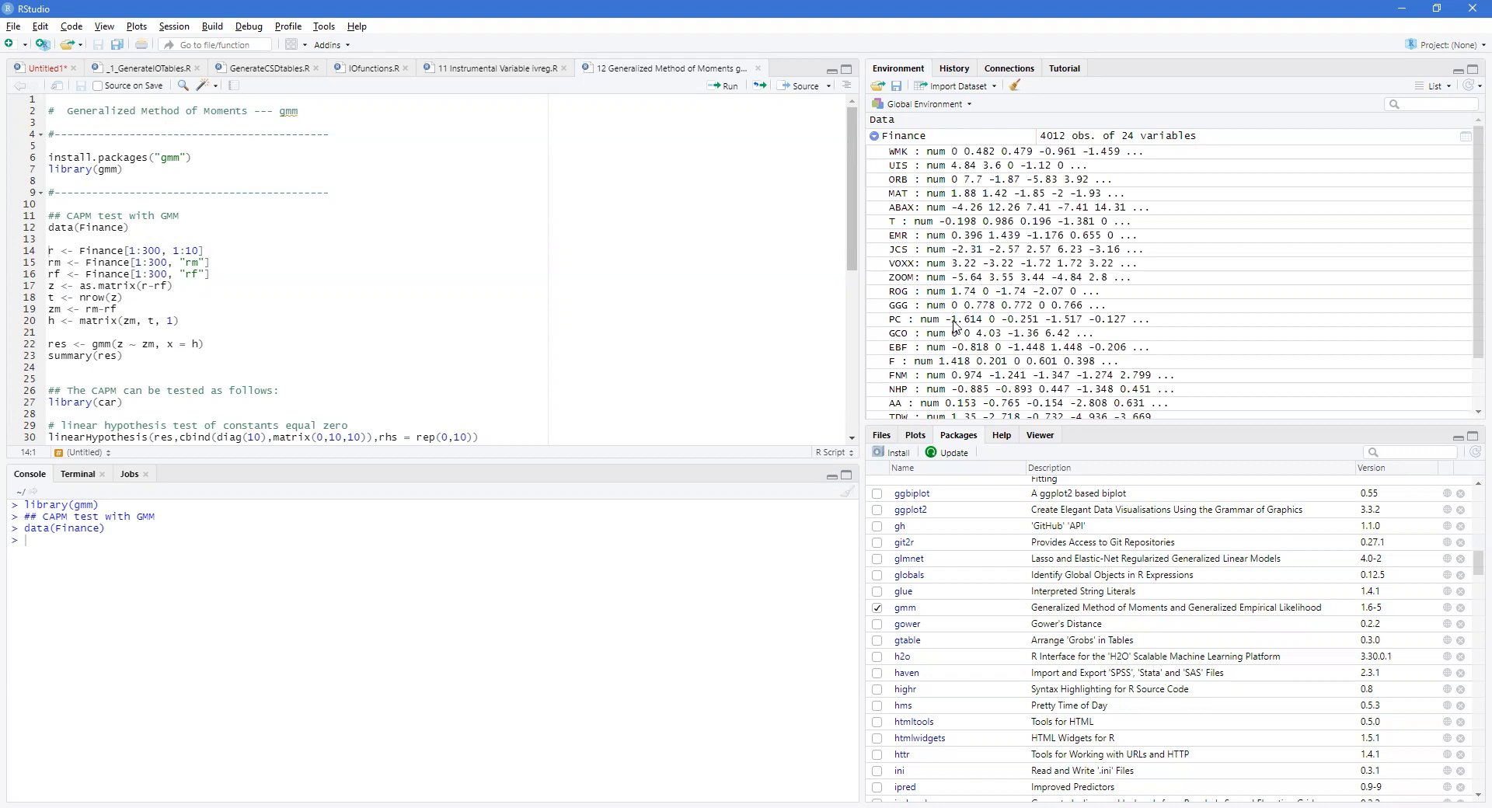
mouse_move(696, 225)
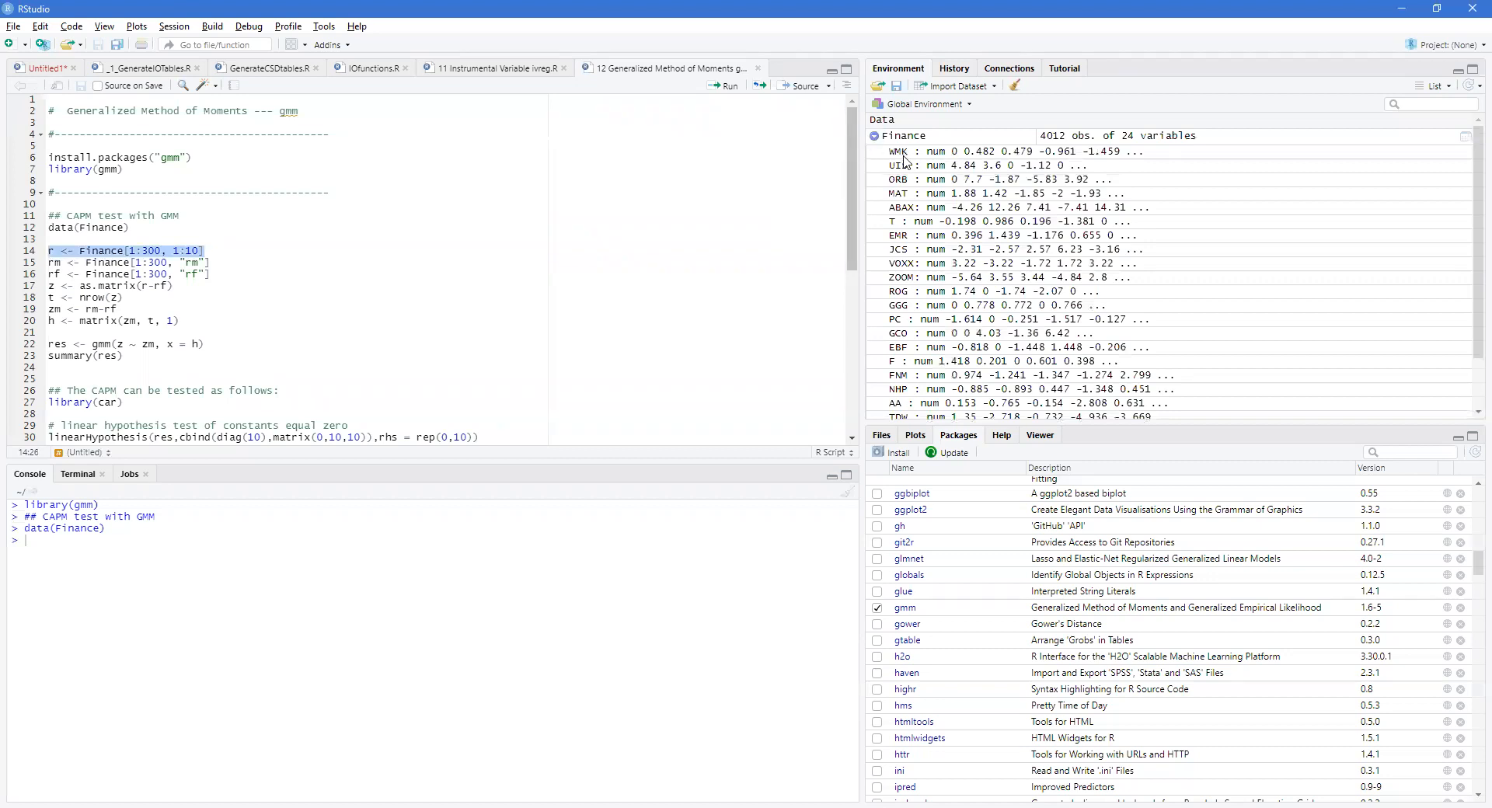
mouse_move(887, 366)
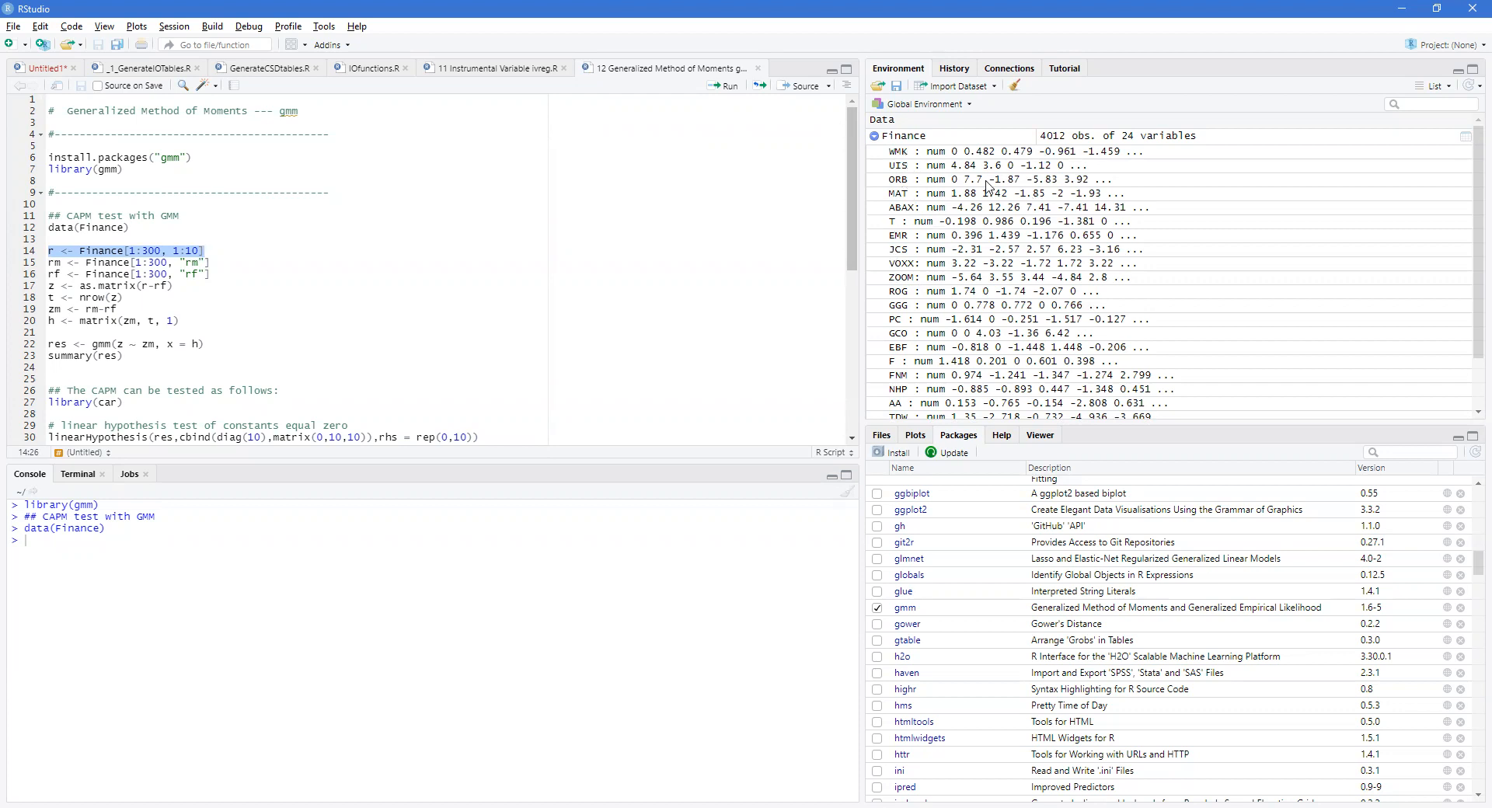
mouse_move(914, 324)
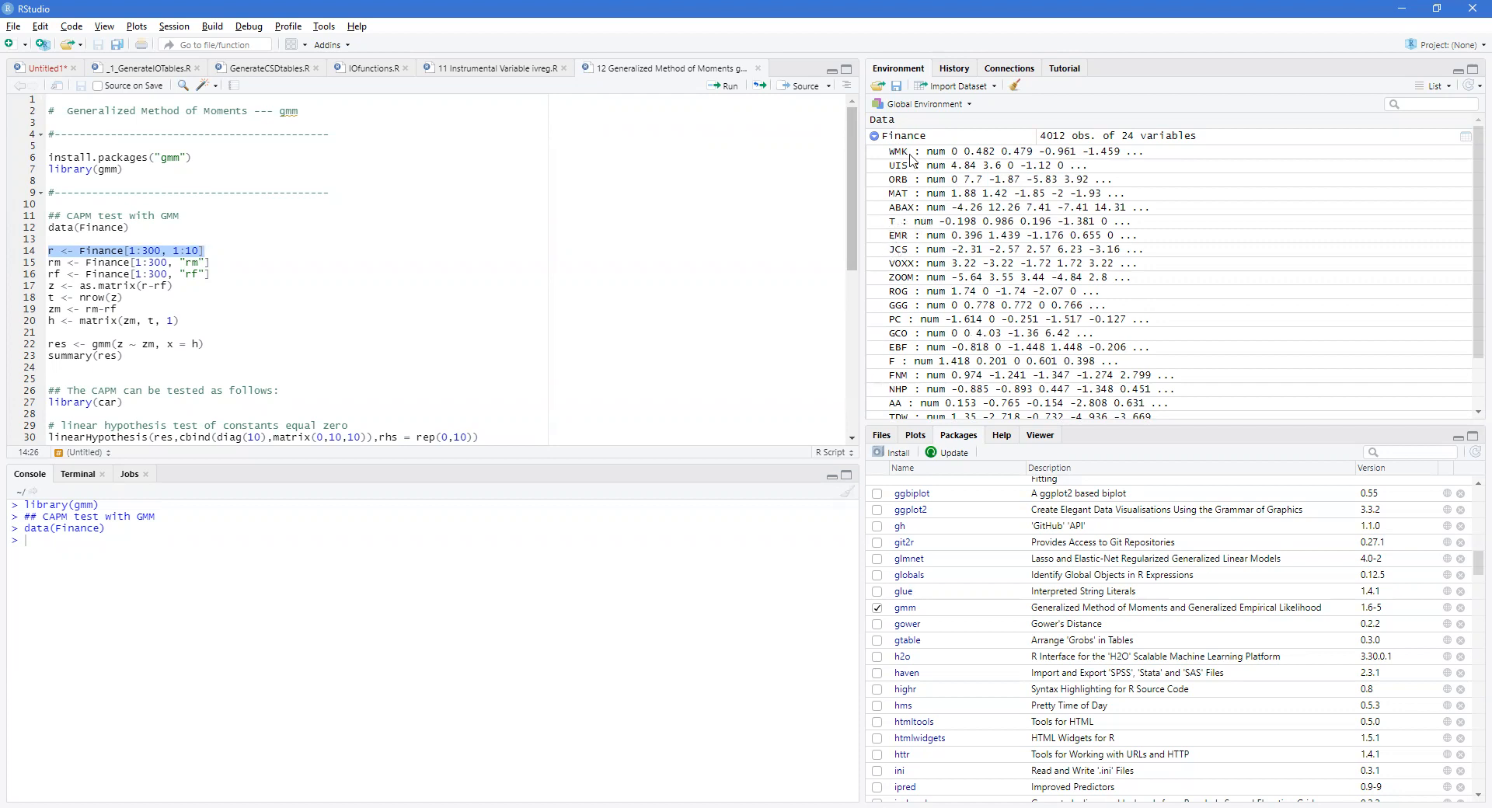
mouse_move(190, 261)
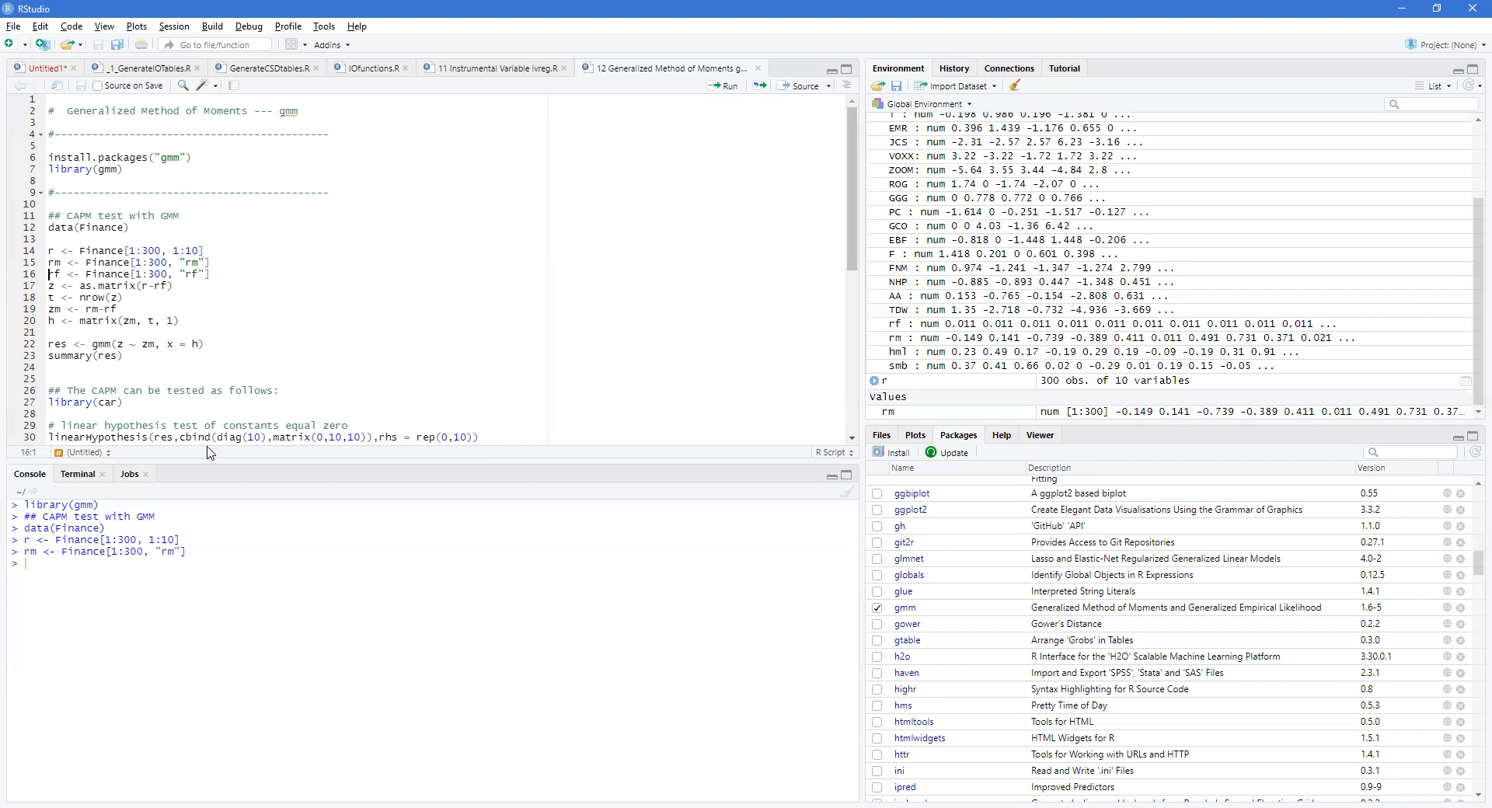
- Compute rf, excess returns z, sample size t, market excess return zm and instruments h
key("Return")
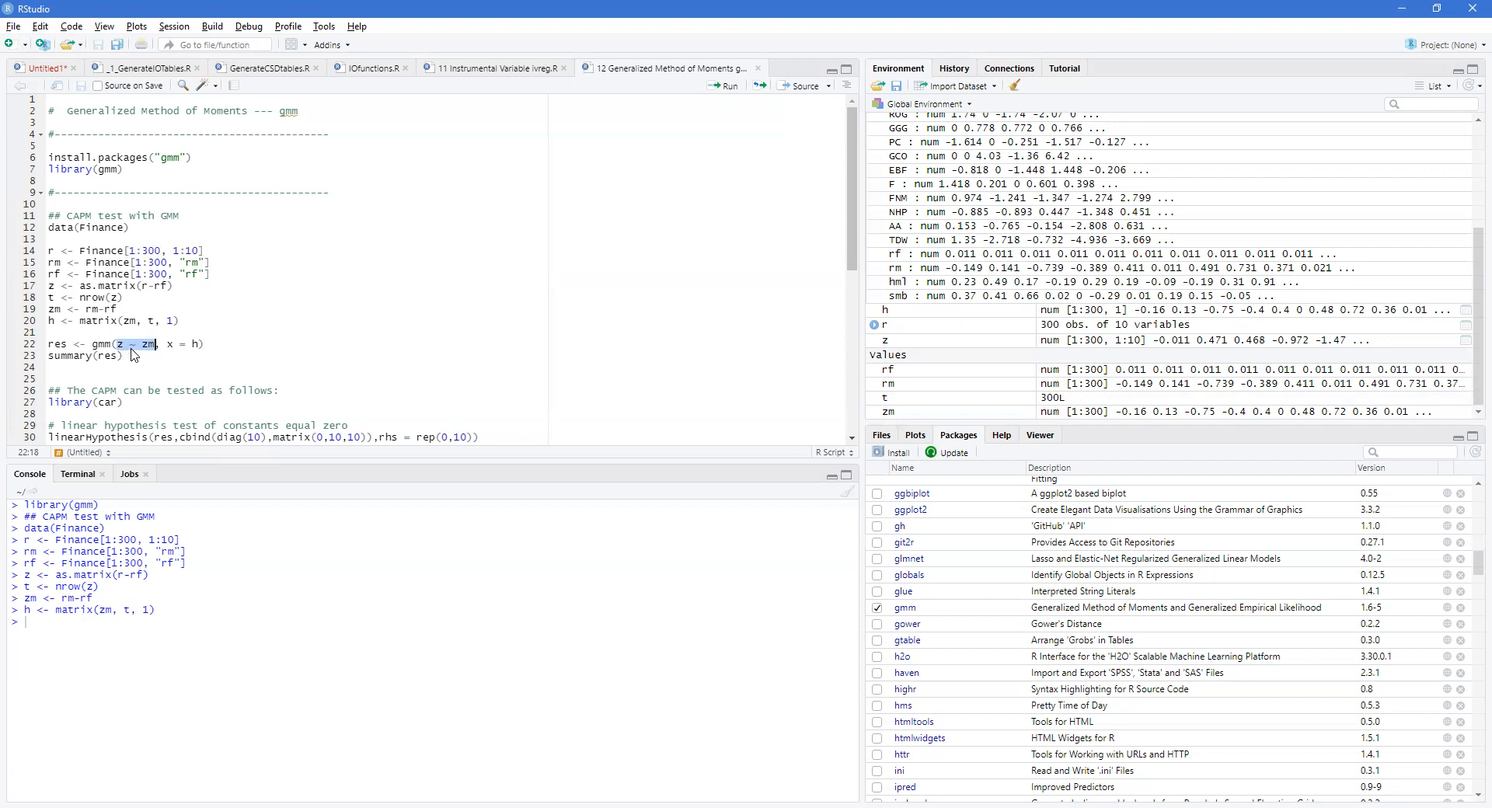
left_click(191, 343)
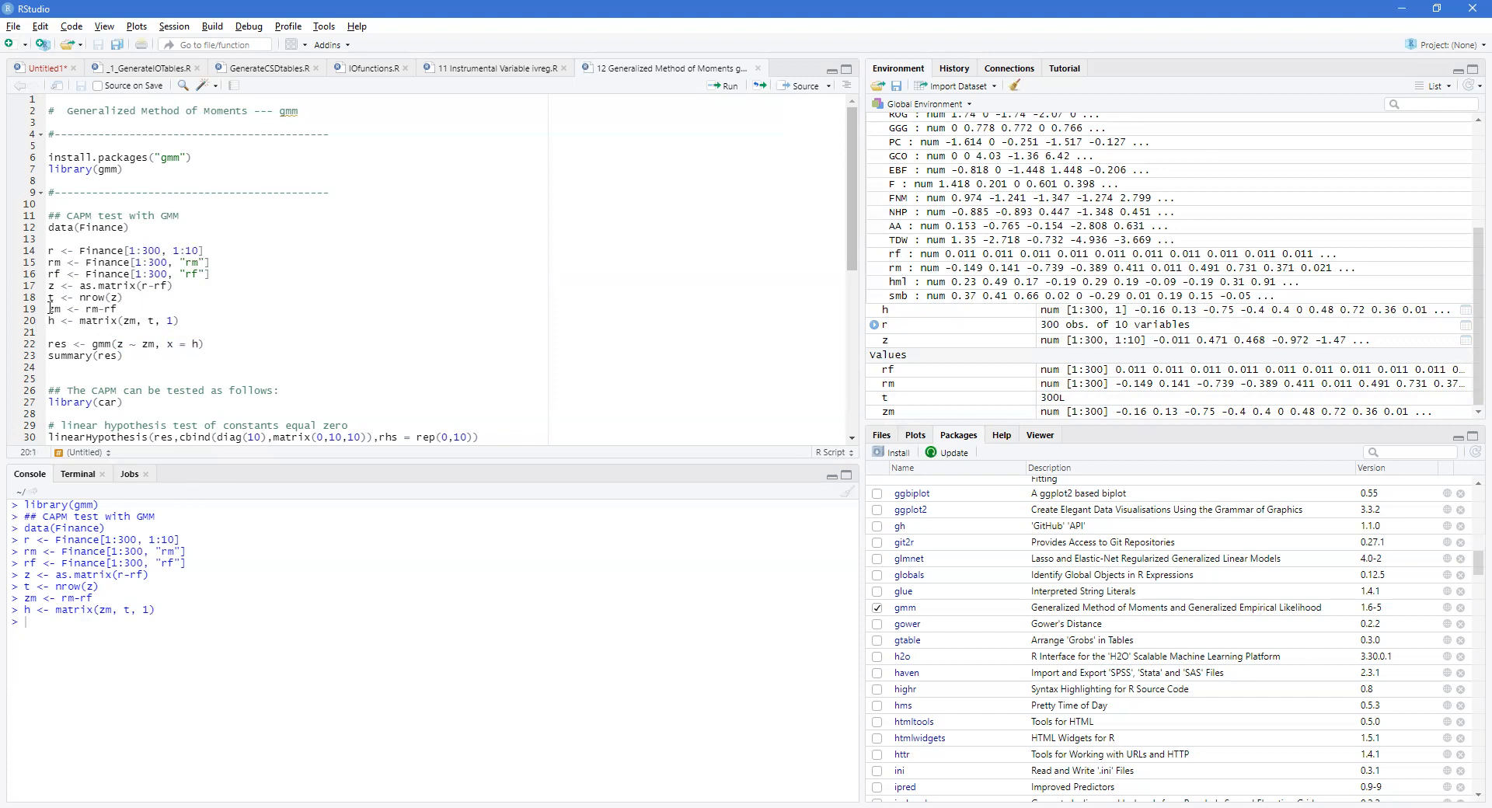
double_click(91, 309)
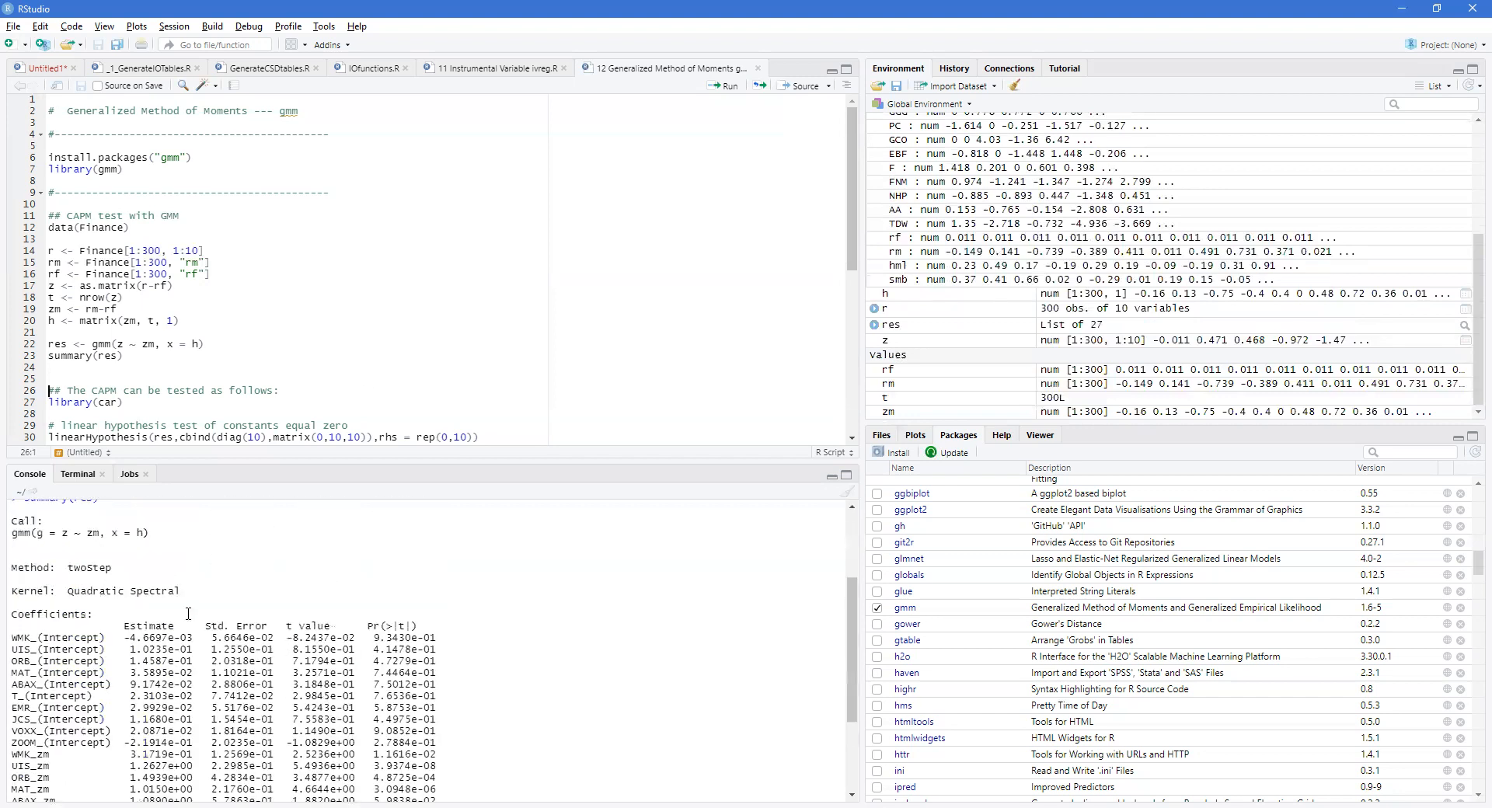
- Scroll through the Console summary of the linear GMM fit res of z on zm
scroll("down", 3)
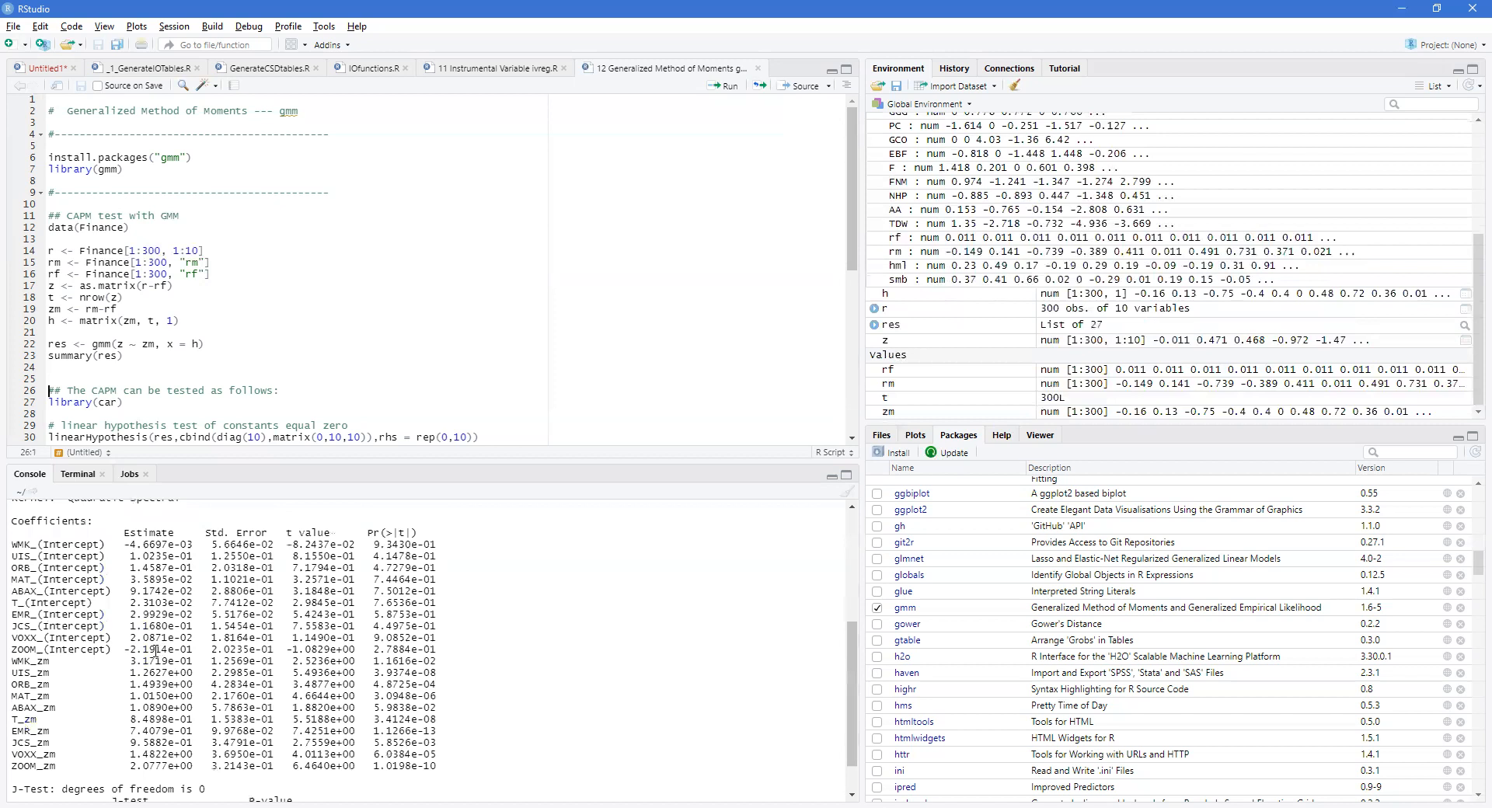
left_click(95, 402)
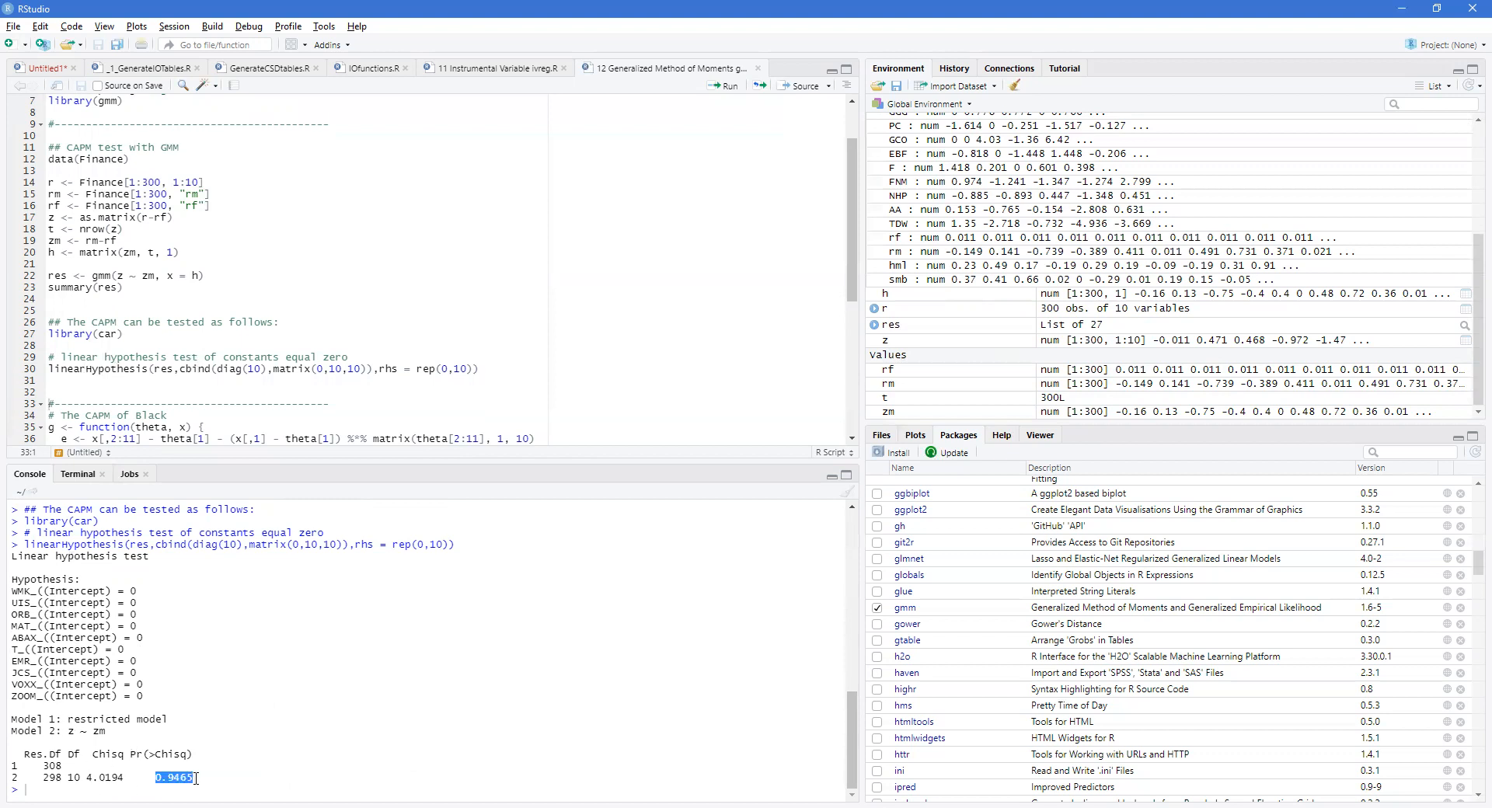
- Scroll to read the linearHypothesis Chisq p-value for the ten zero intercepts
scroll("down", 3)
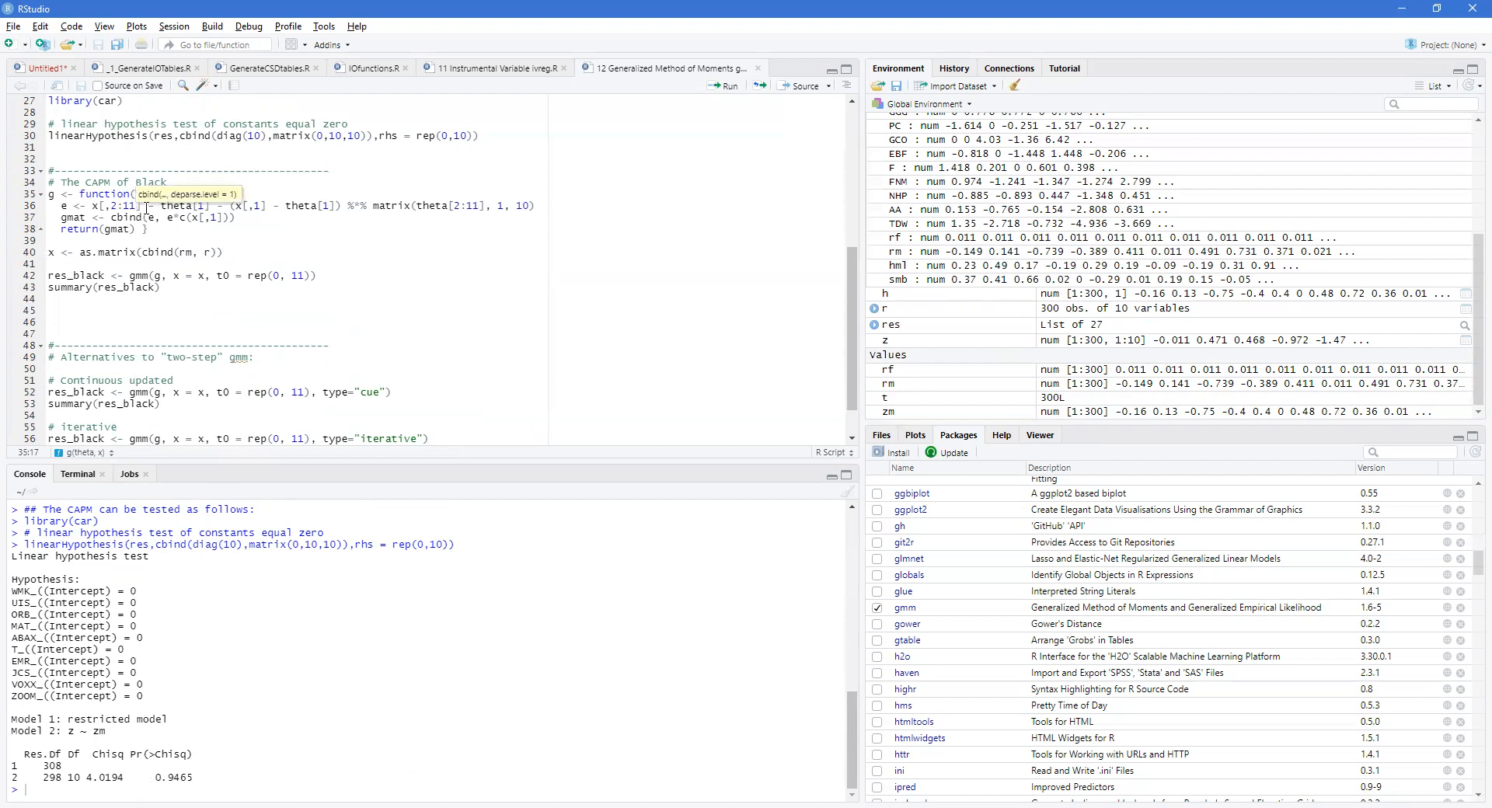
mouse_move(336, 384)
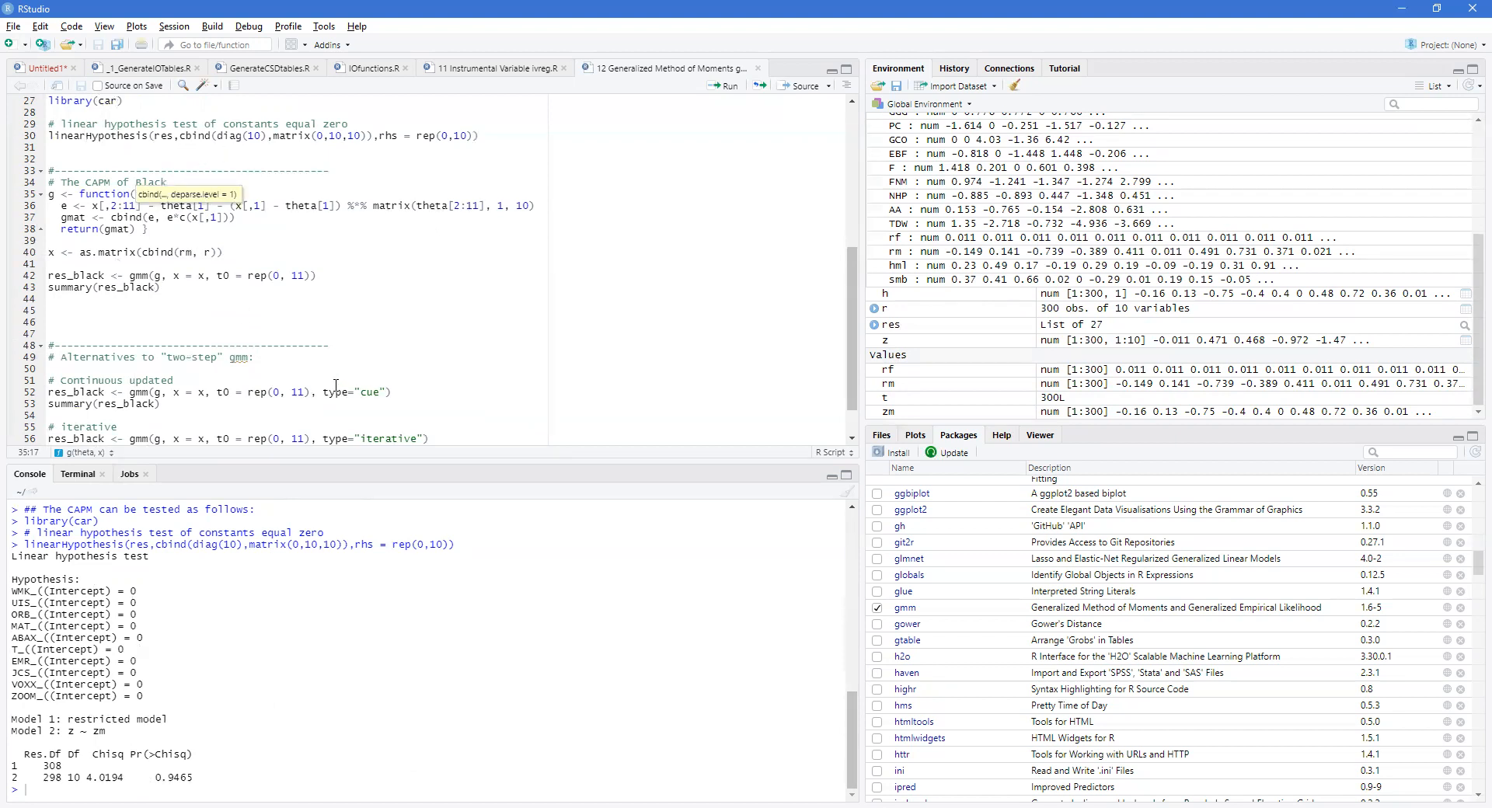
- Edit the script's Black CAPM moment function g and x <- as.matrix(cbind(rm, r))
left_click(160, 288)
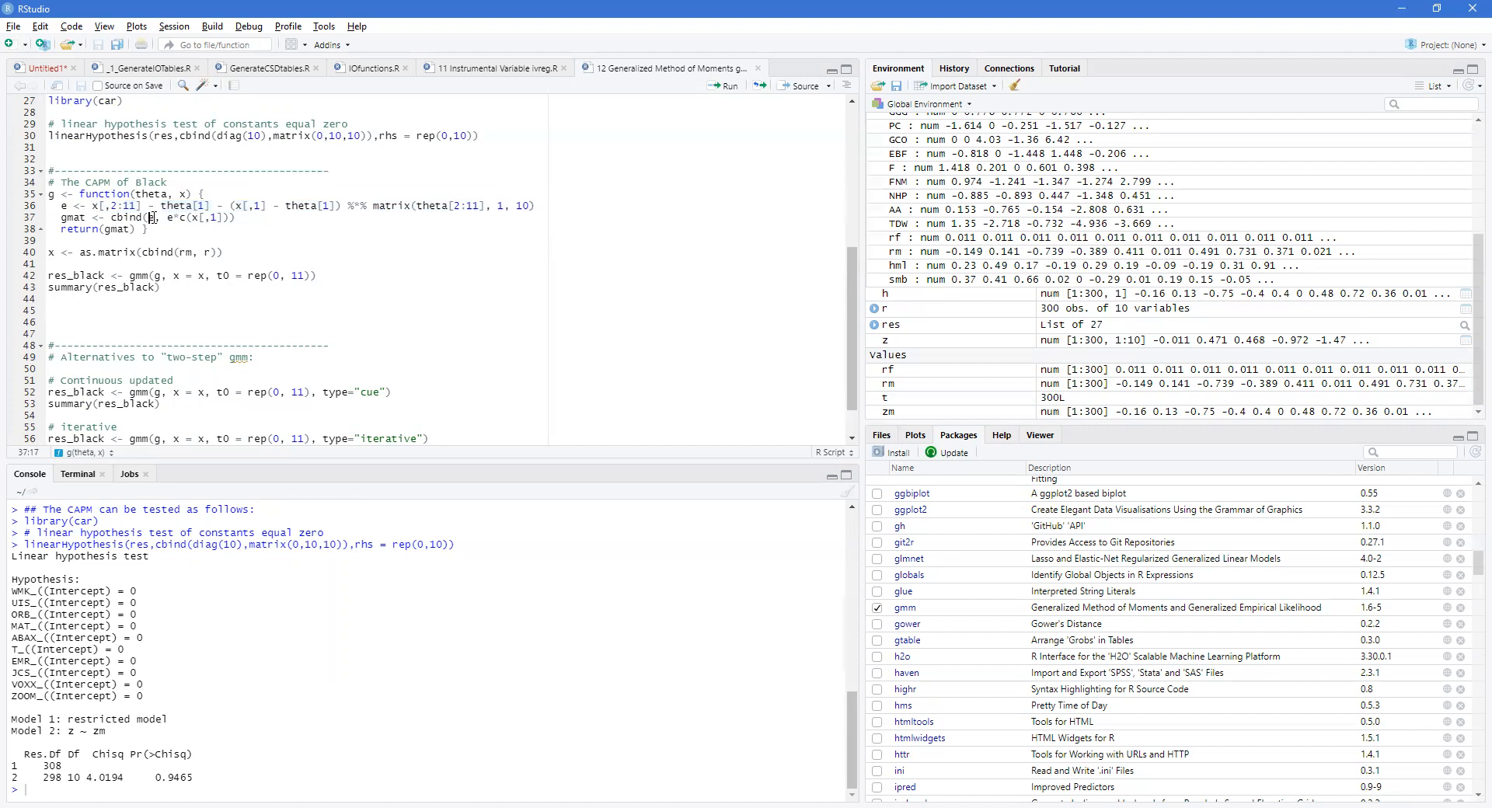
double_click(176, 206)
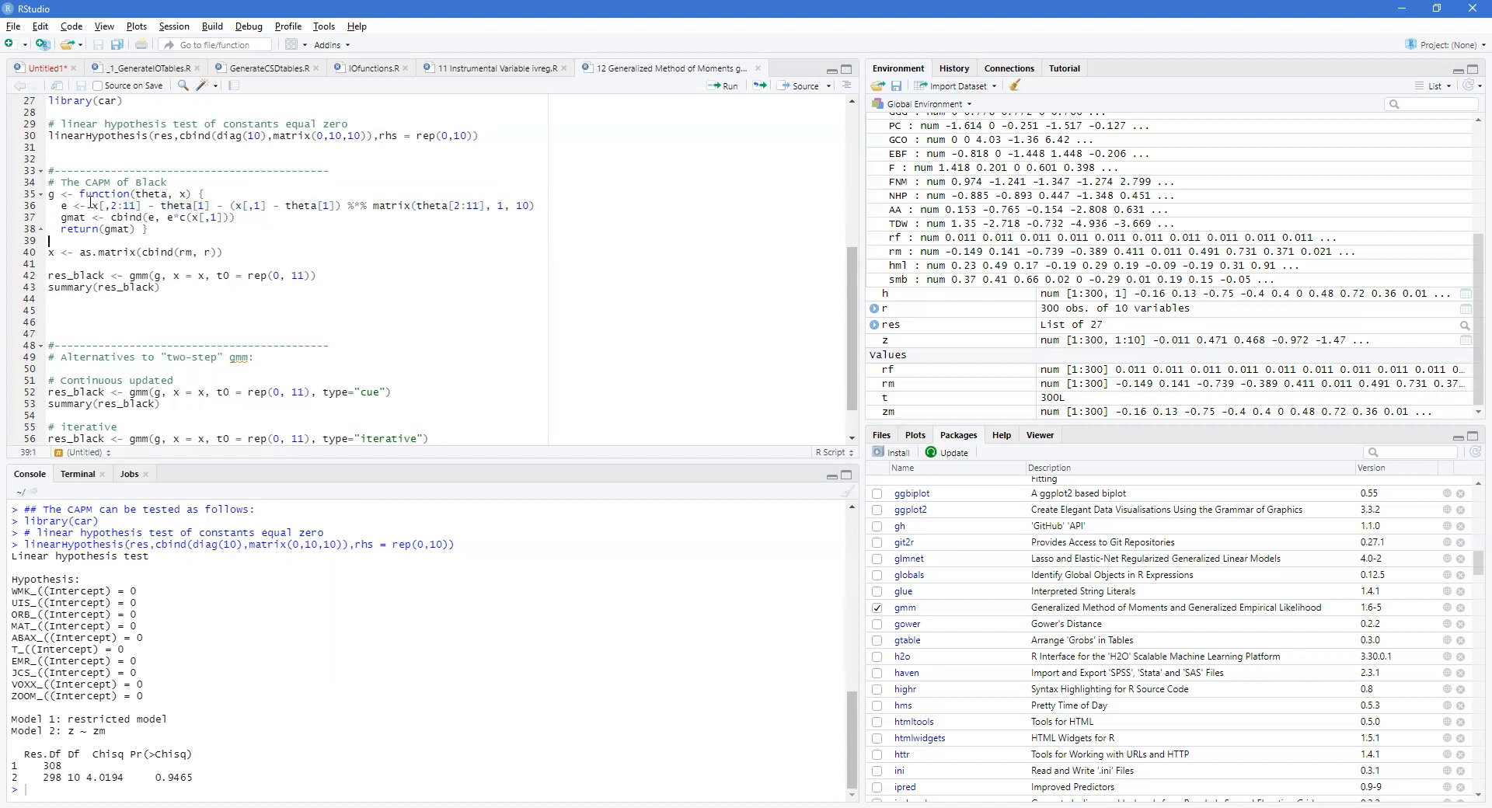
left_click(118, 229)
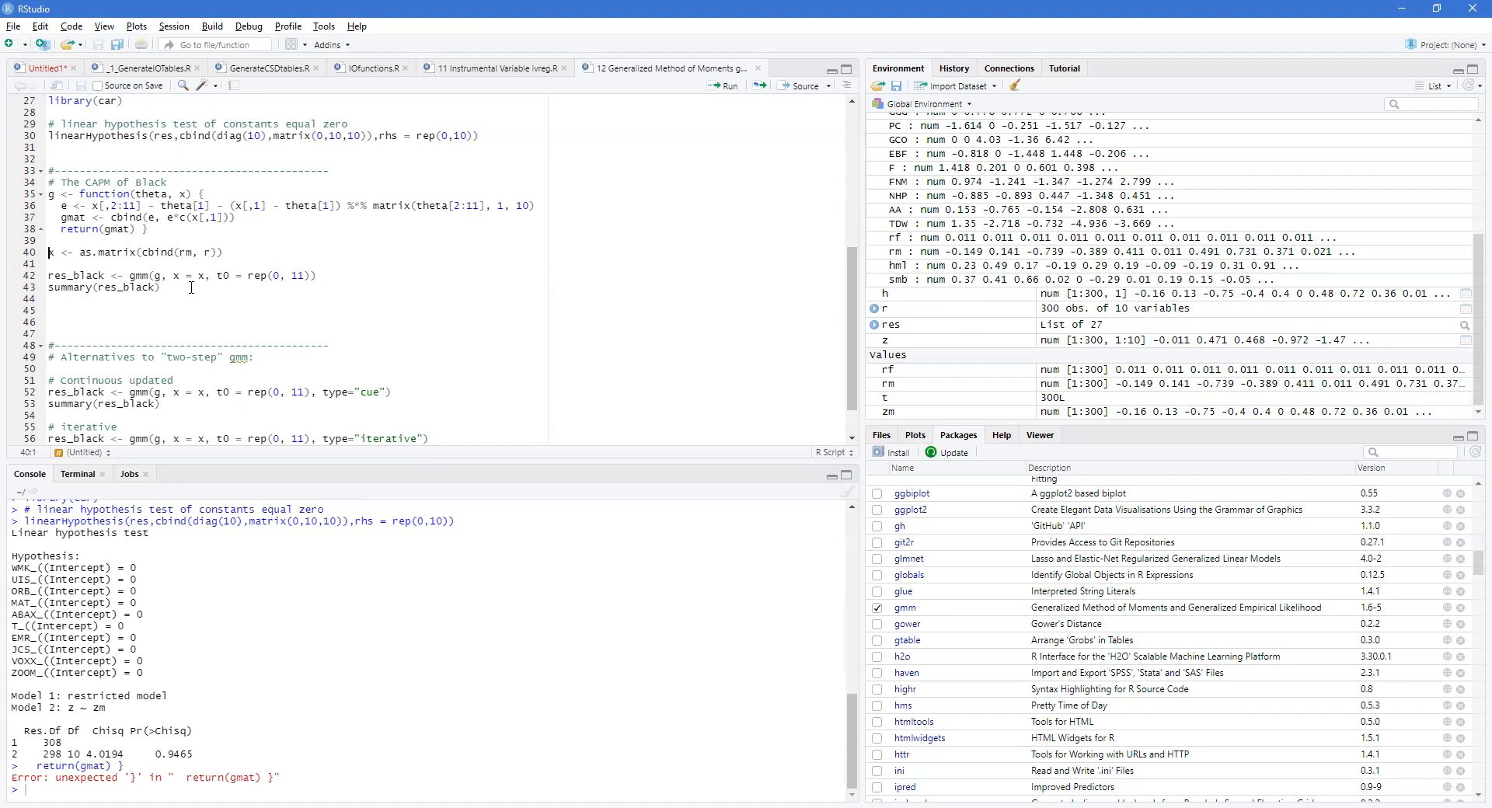
mouse_move(242, 237)
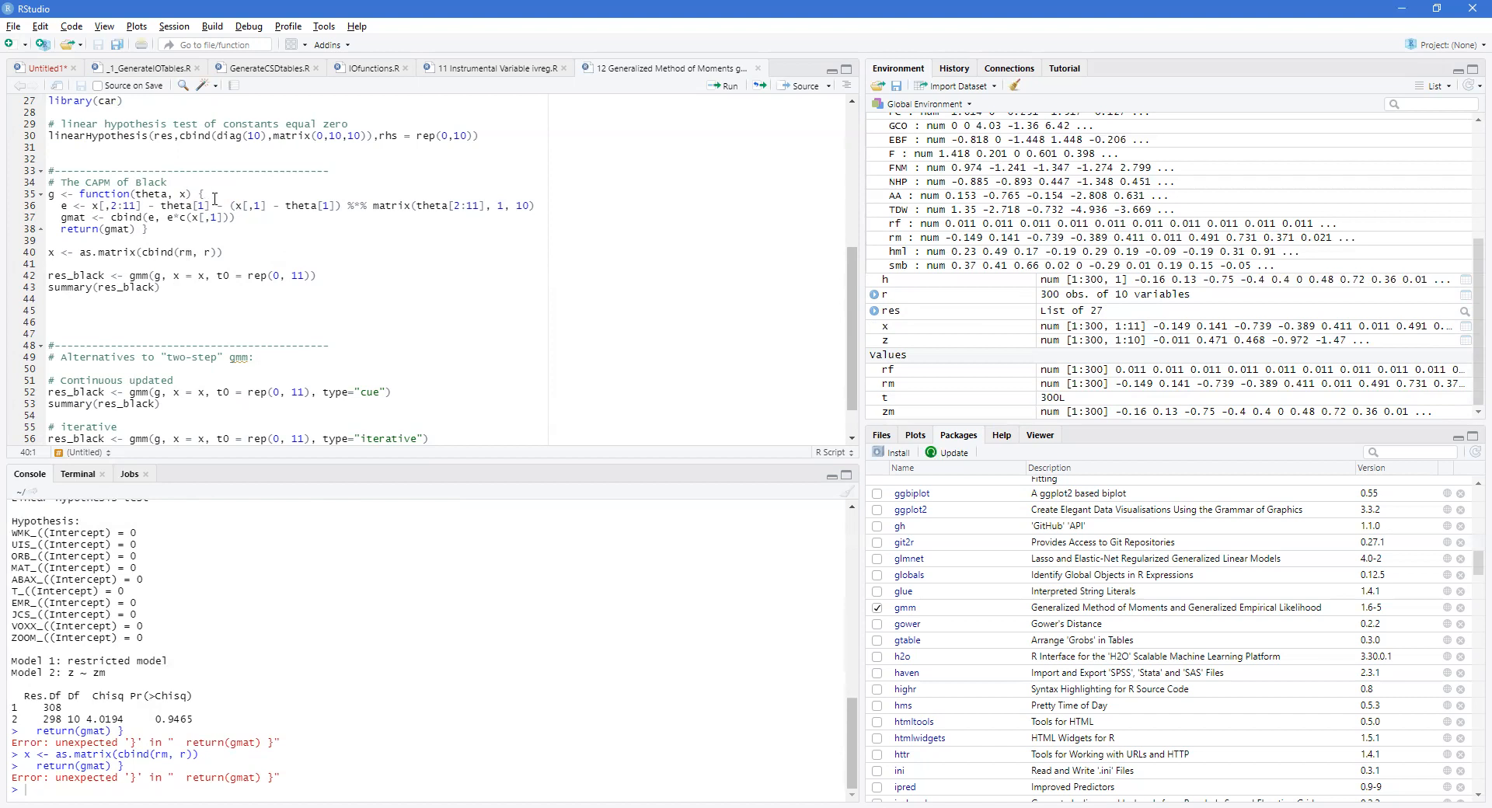
mouse_move(188, 233)
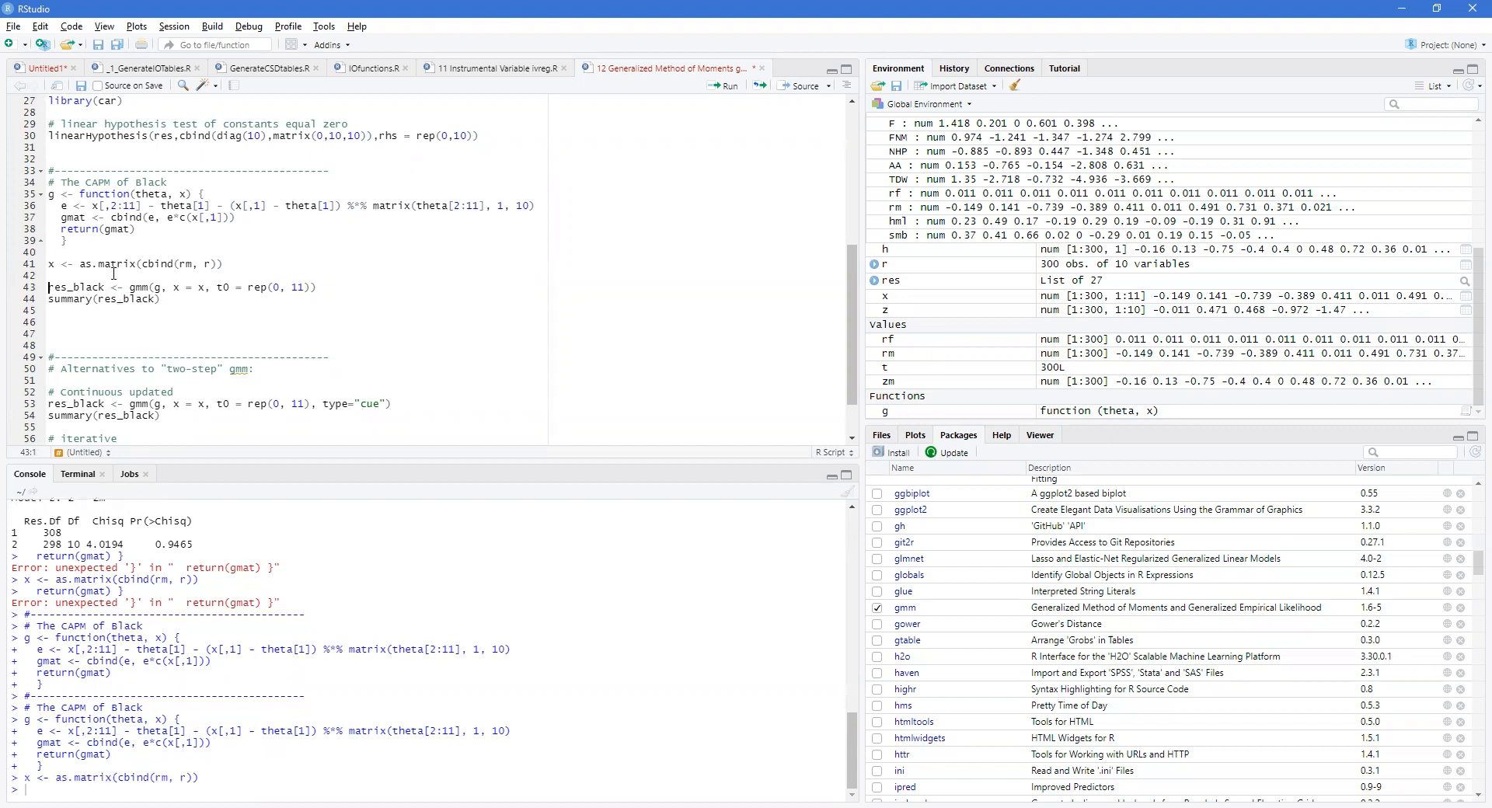
mouse_move(127, 292)
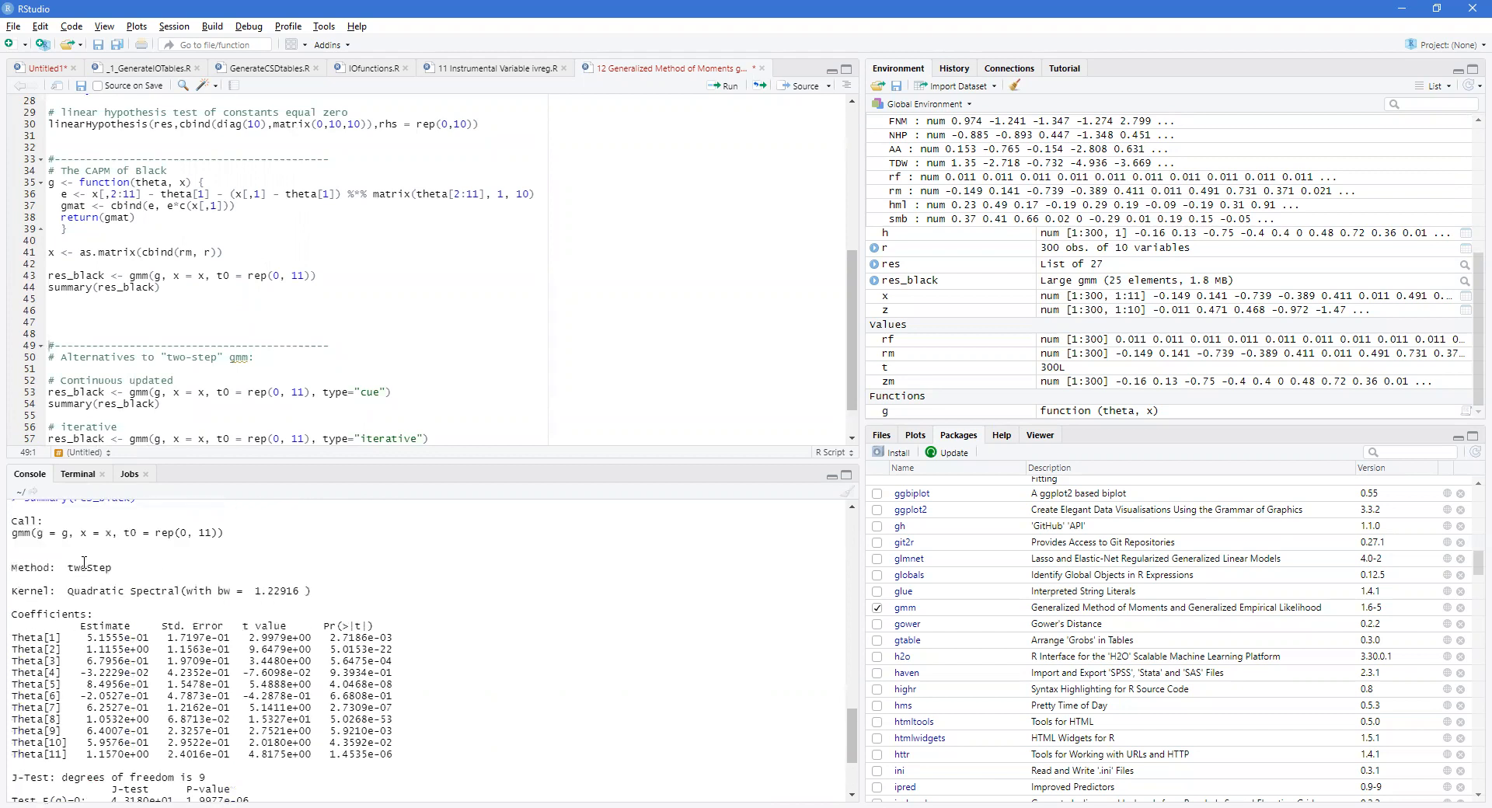
- Highlight twoStep in the res_black summary and scroll through its theta estimates and J-test
double_click(90, 567)
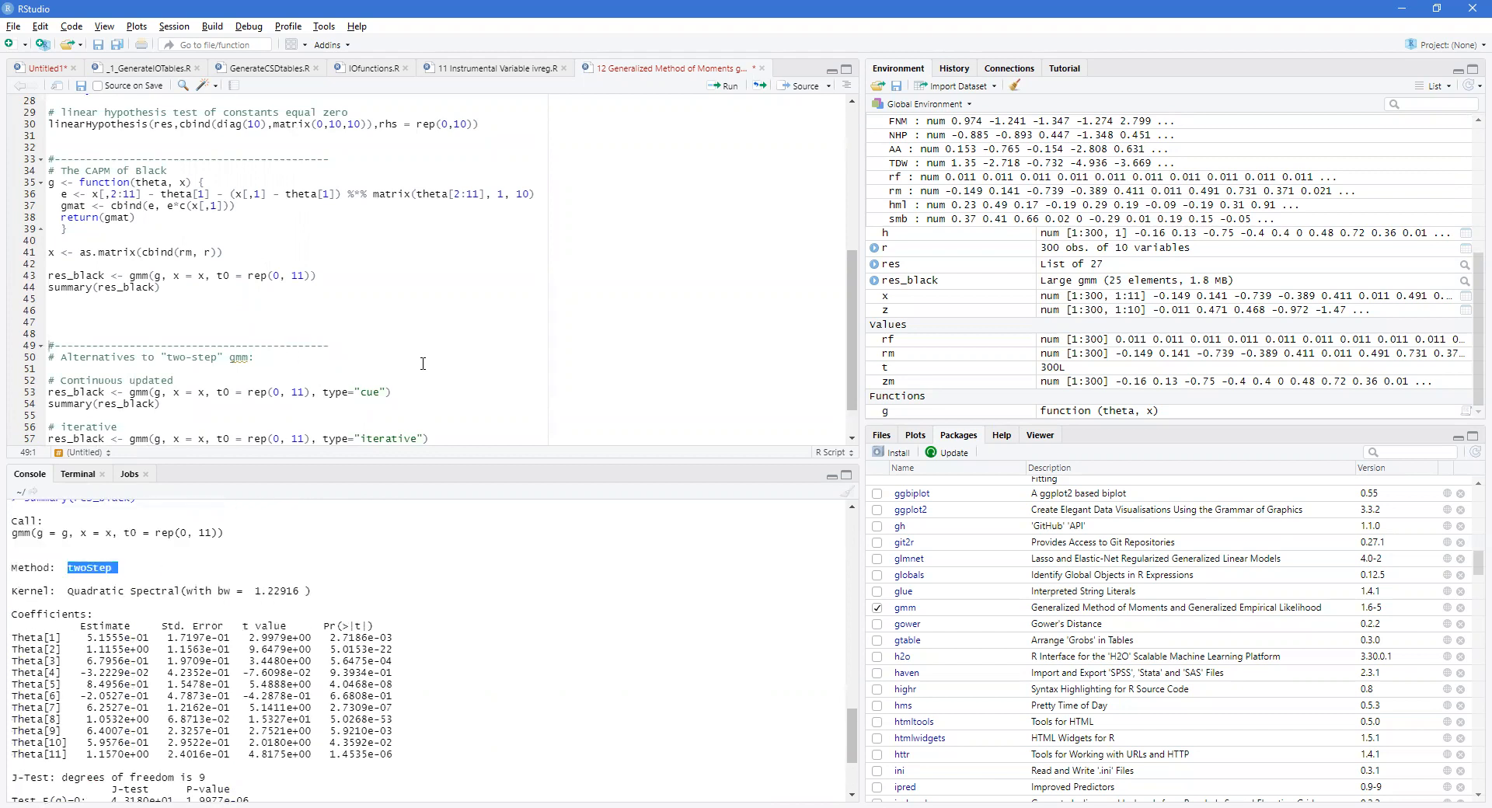
scroll("down", 3)
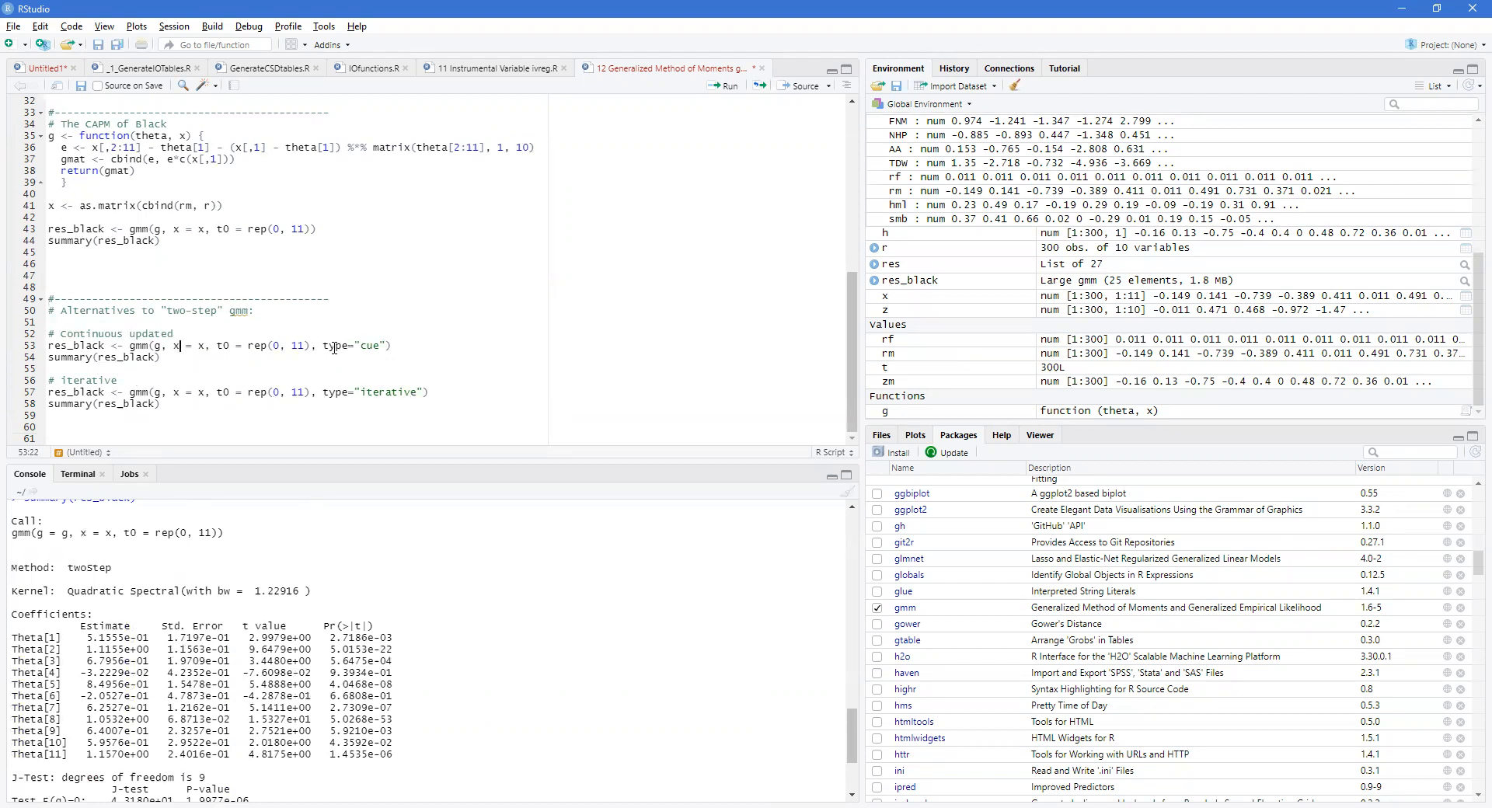
mouse_move(931, 632)
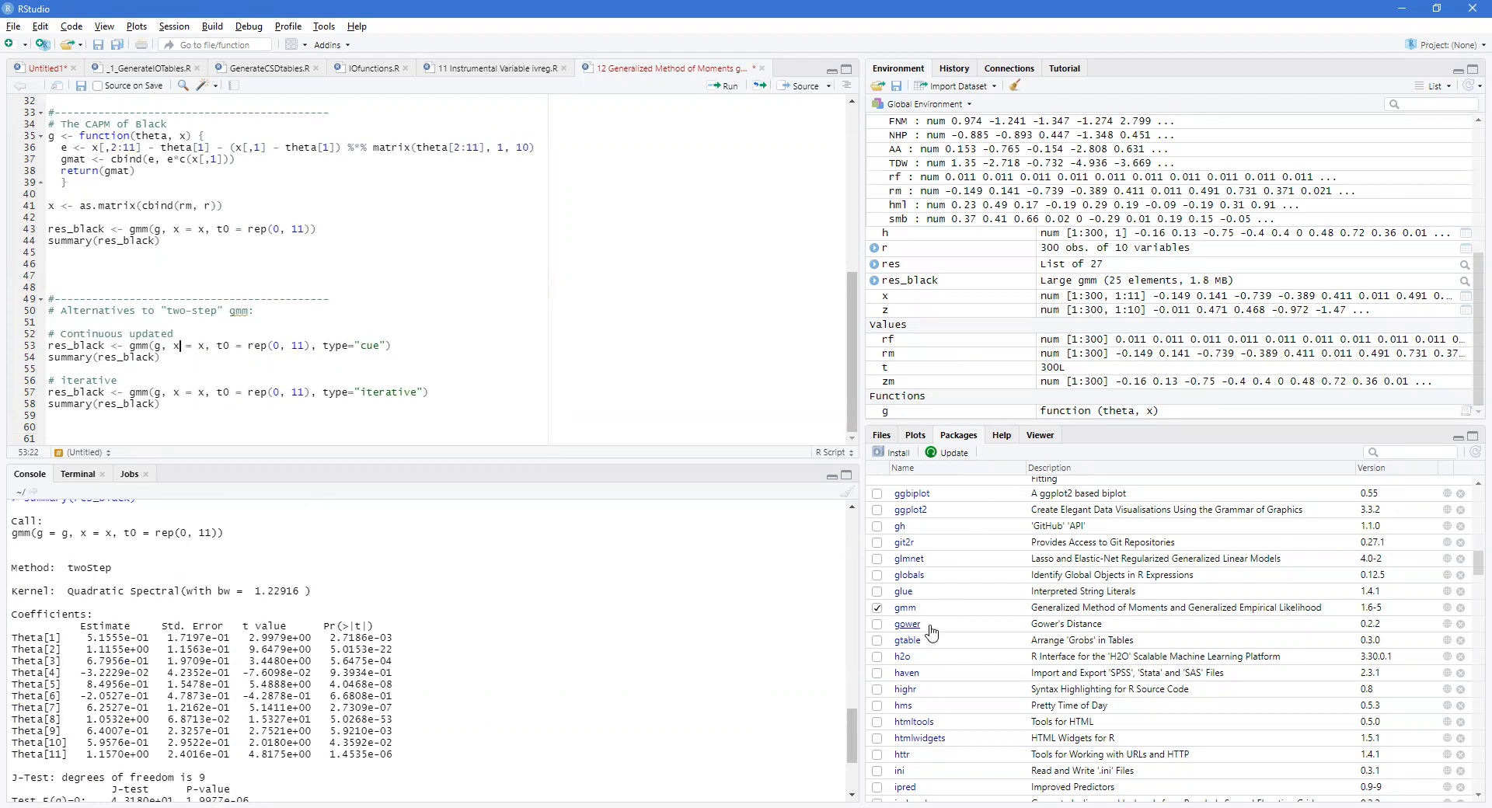
- Open the gmm package documentation and its gmm function help page
left_click(903, 609)
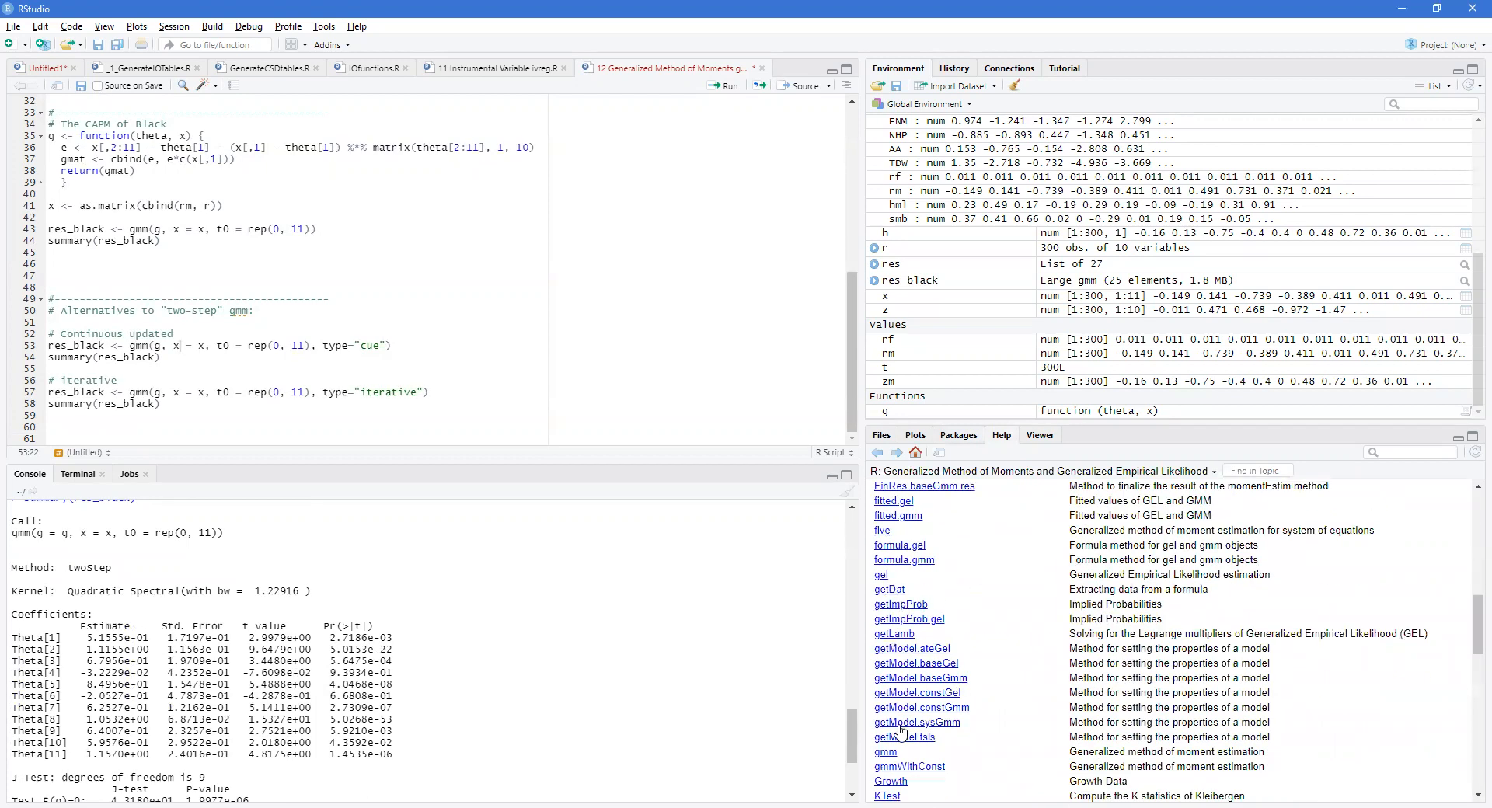
left_click(885, 752)
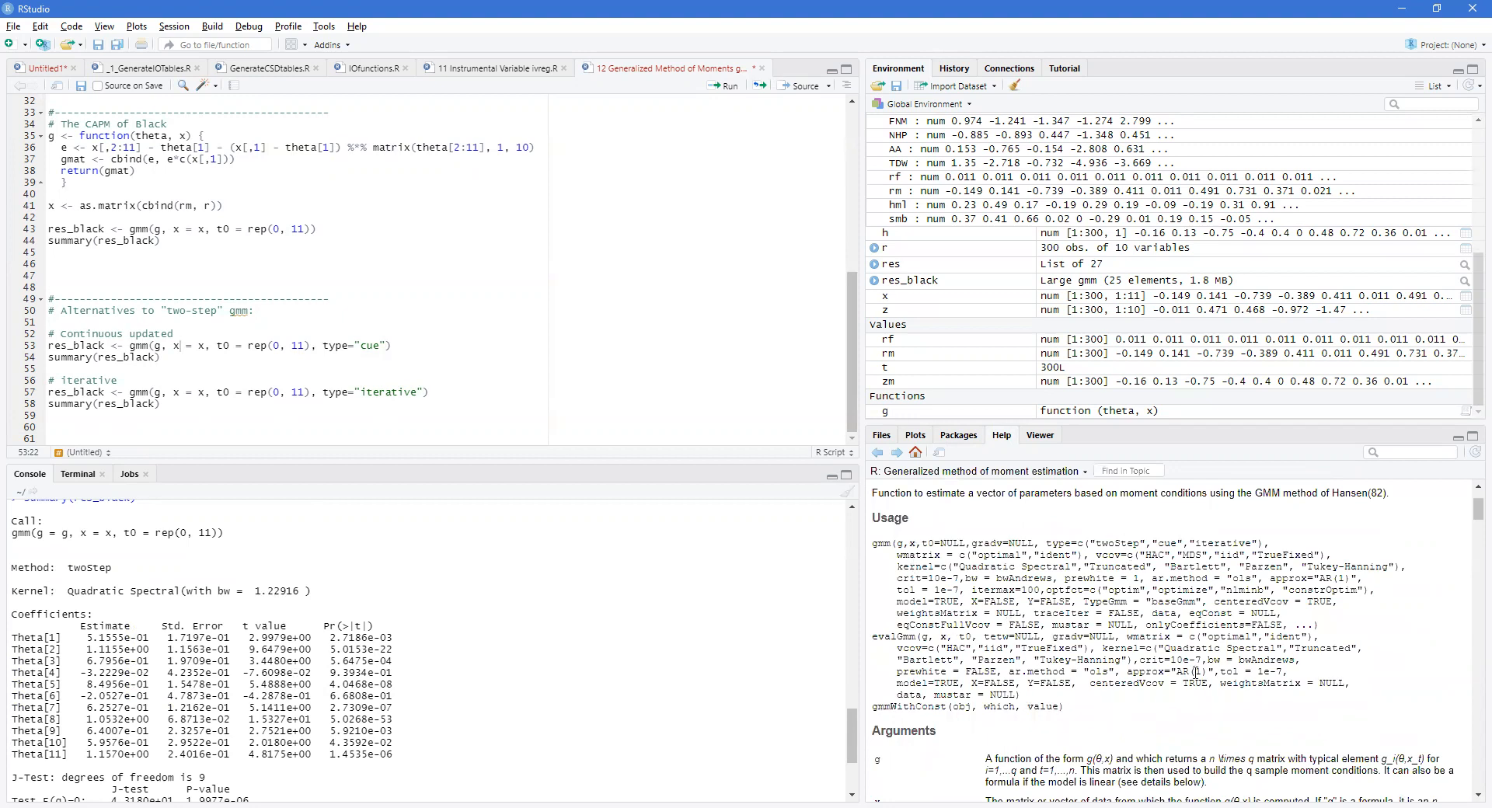
mouse_move(1013, 520)
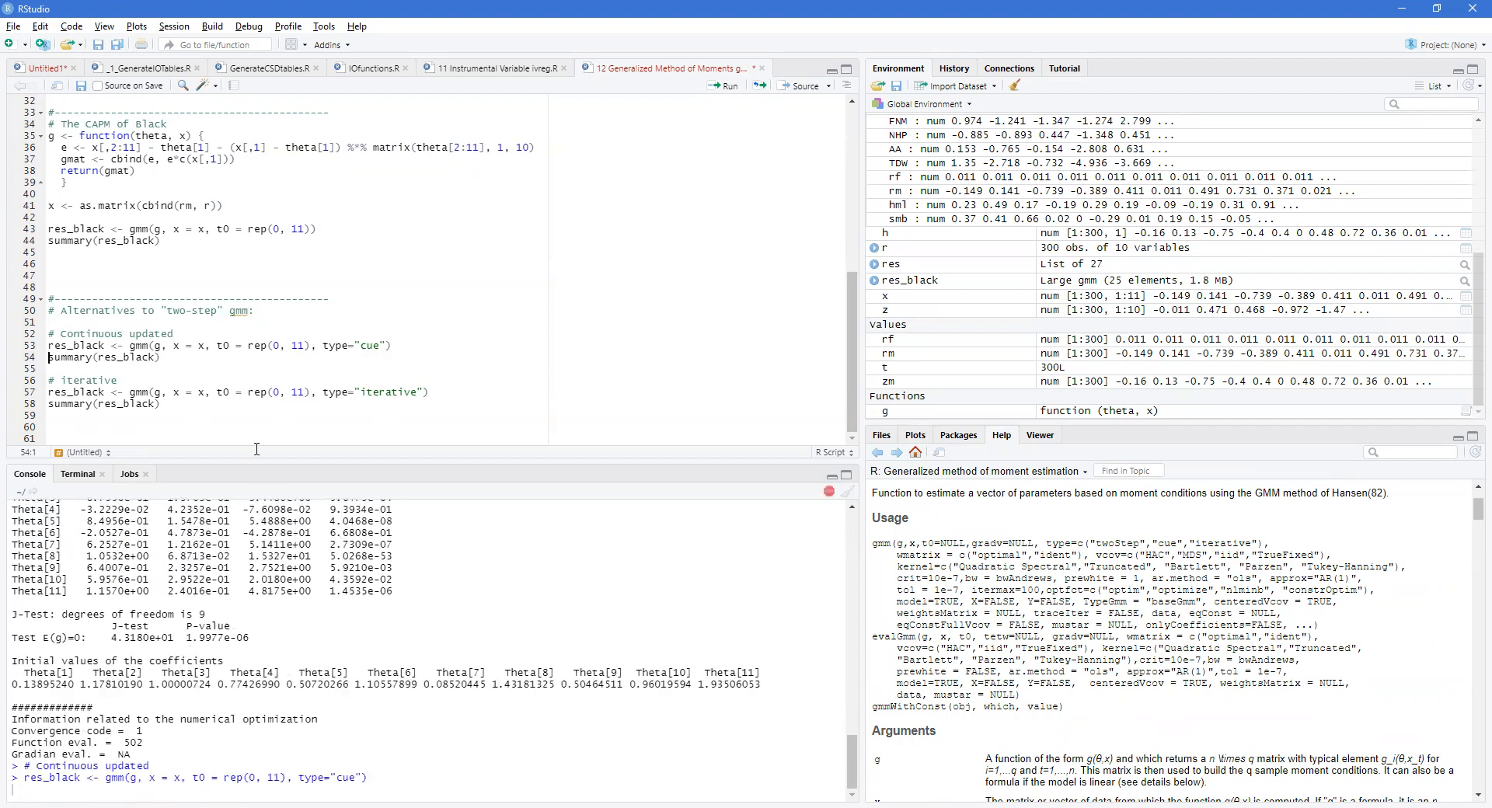
- Scroll the gmm help to Arguments while running the cue and iterative Black CAPM fits
scroll("down", 3)
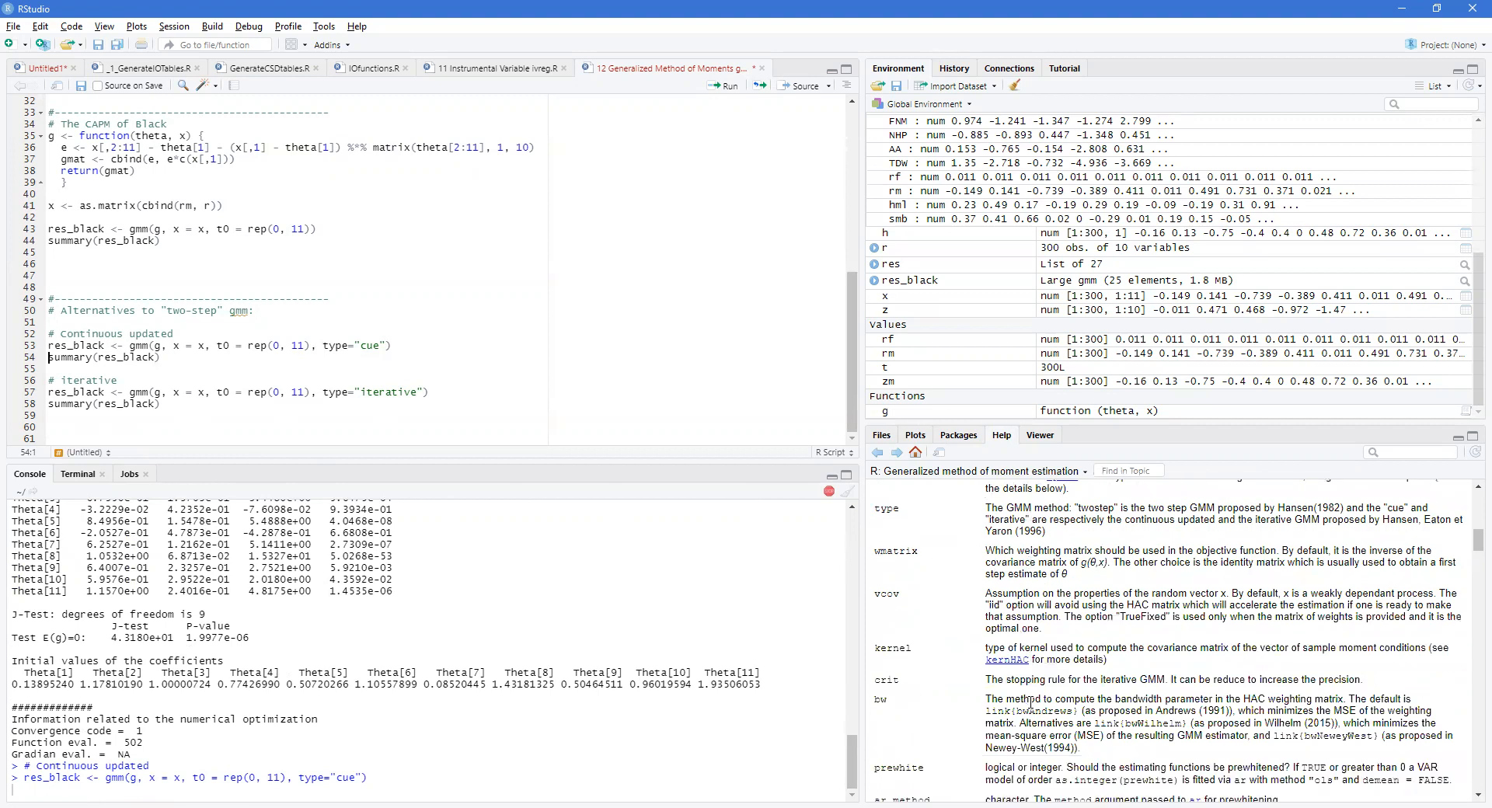
scroll("down", 3)
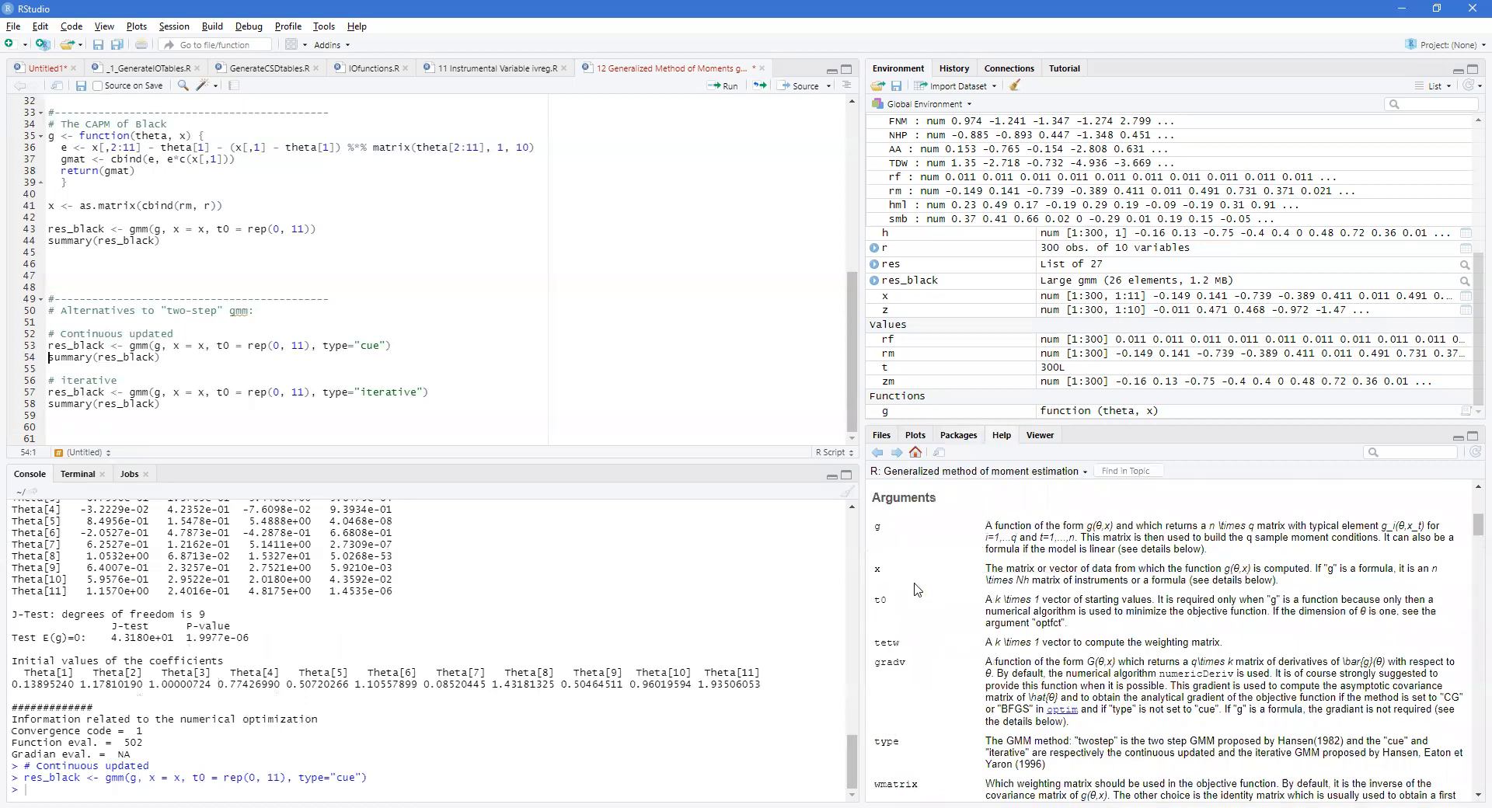
mouse_move(1091, 669)
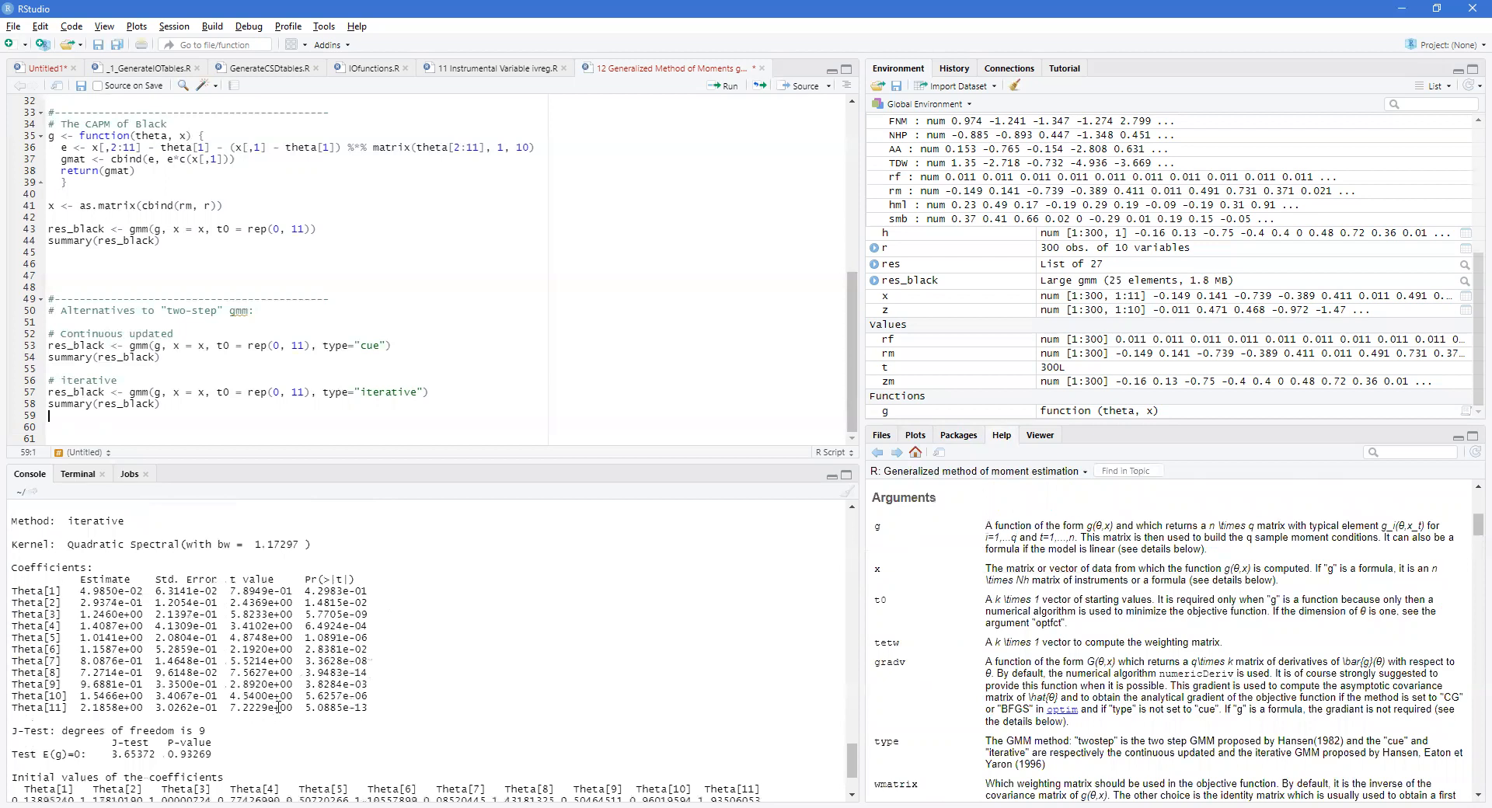
scroll("down", 3)
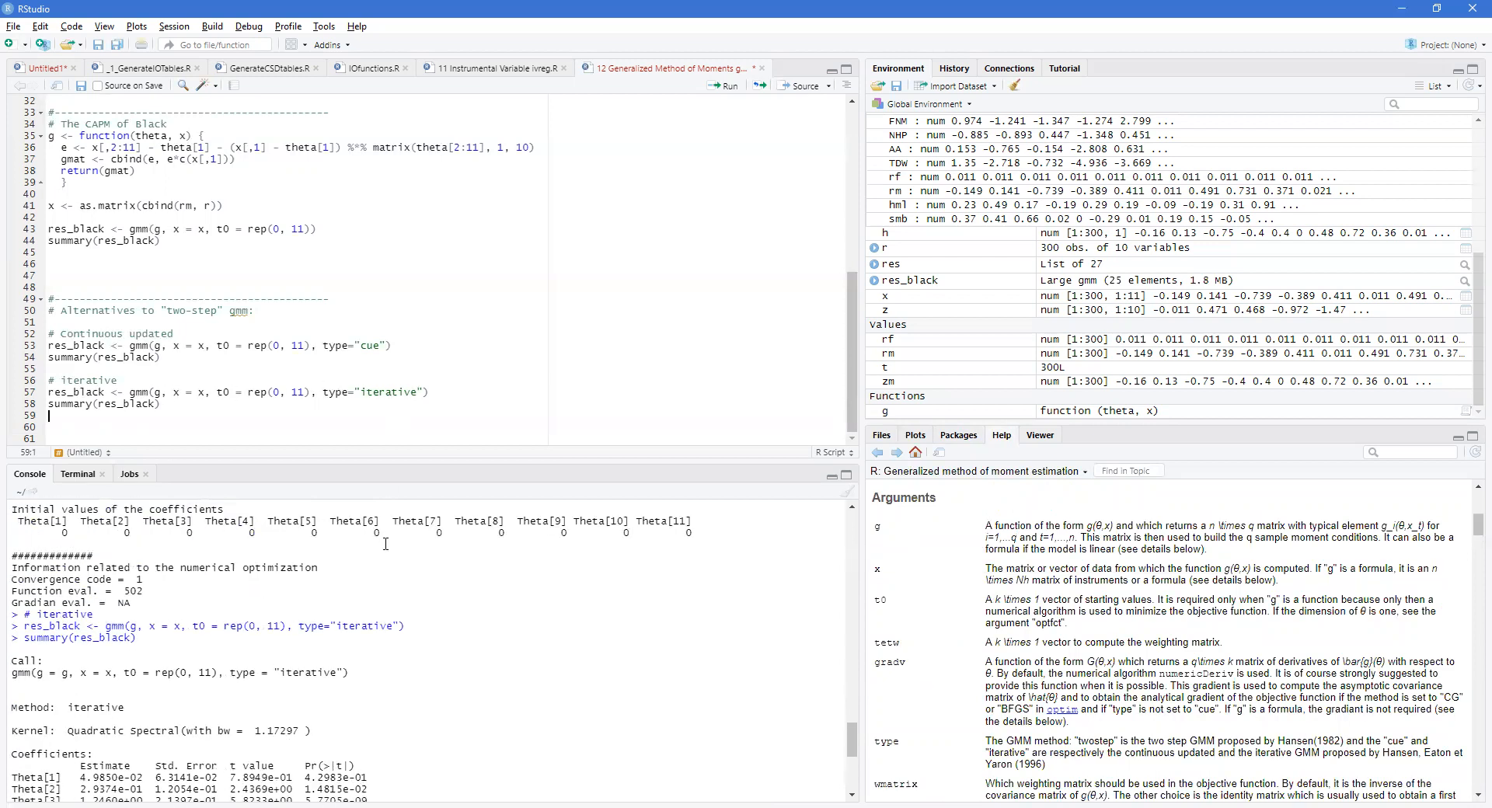
mouse_move(369, 545)
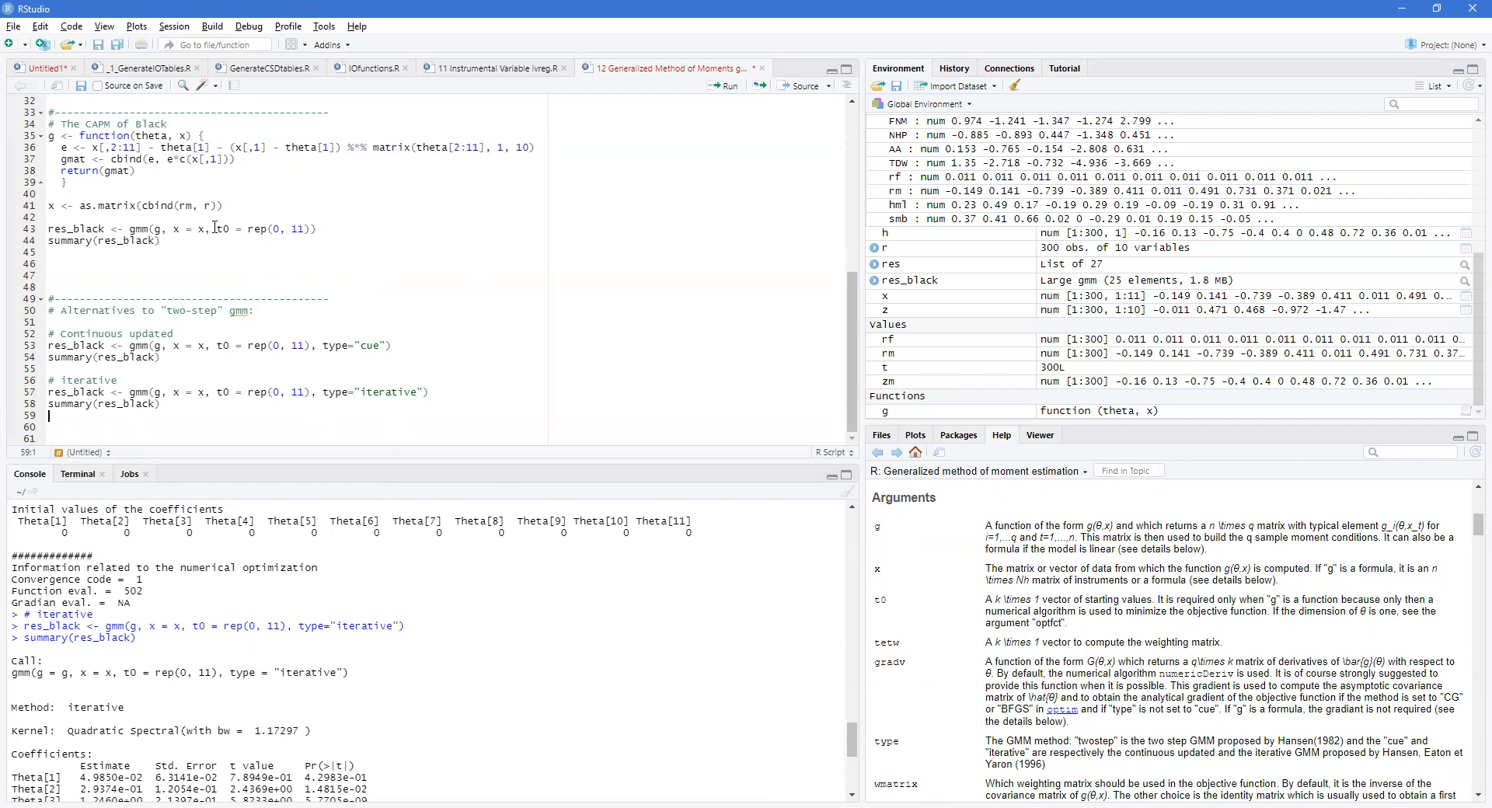
left_click_drag(215, 228, 316, 229)
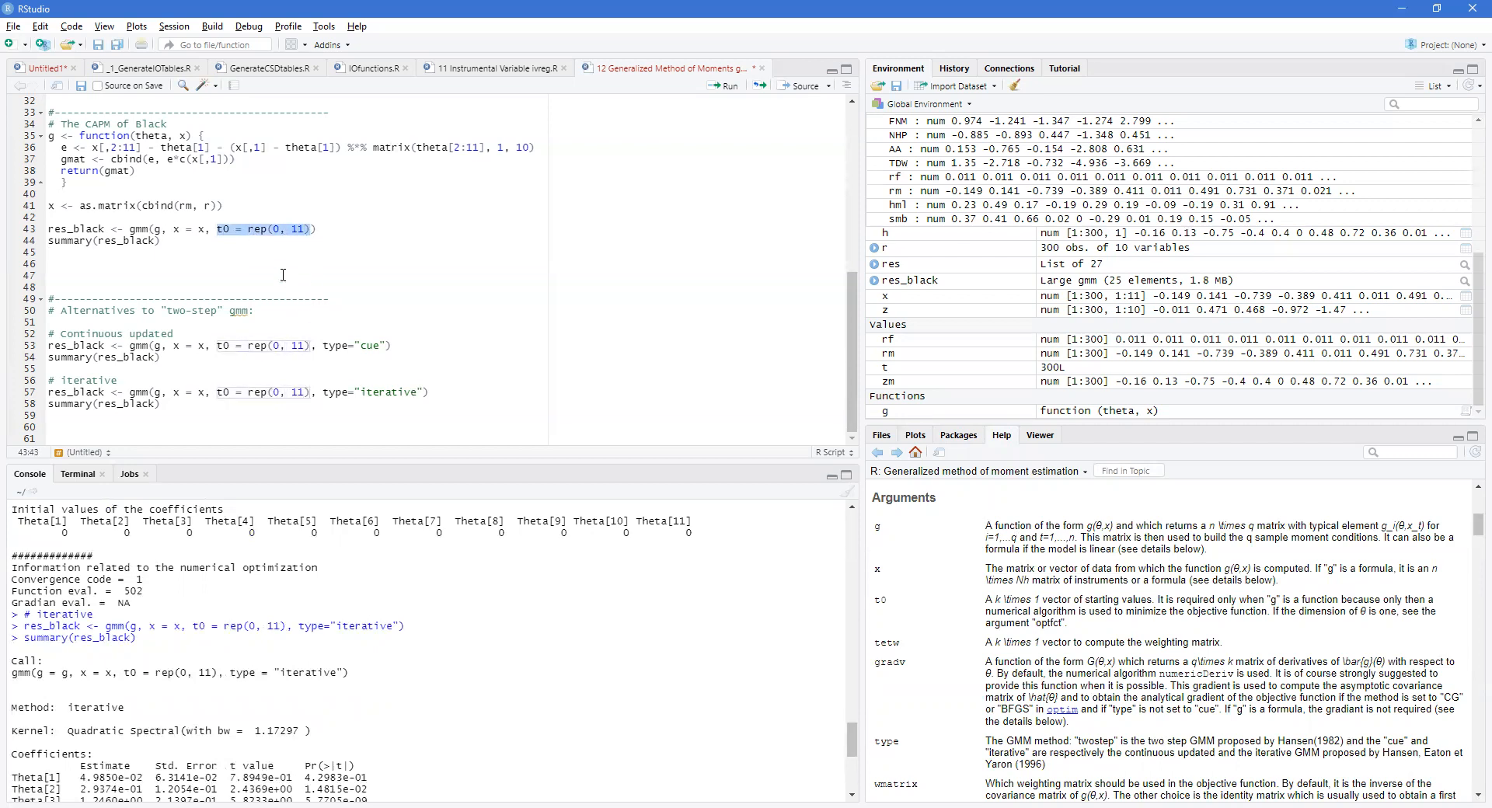
mouse_move(550, 168)
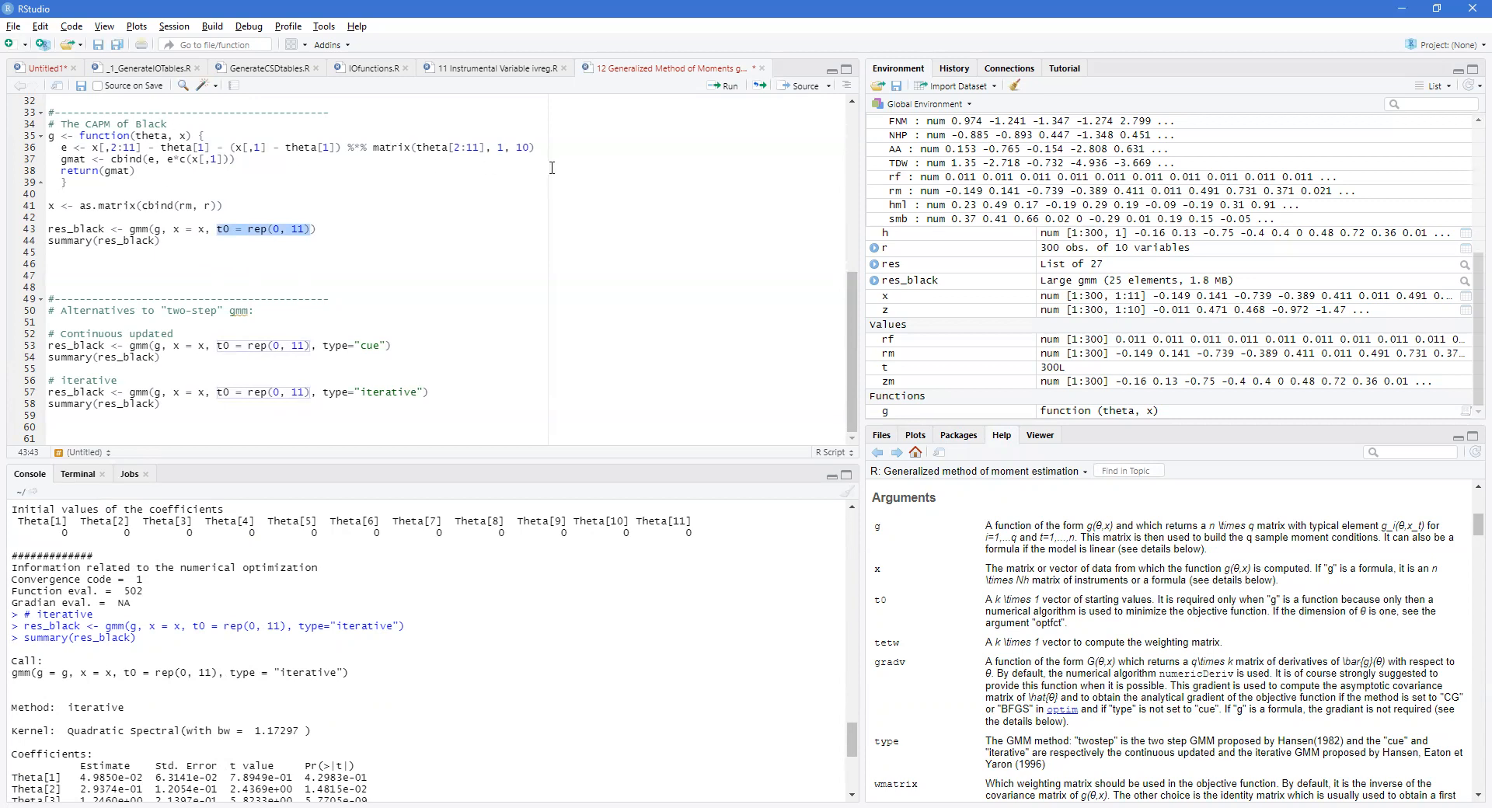
mouse_move(180, 216)
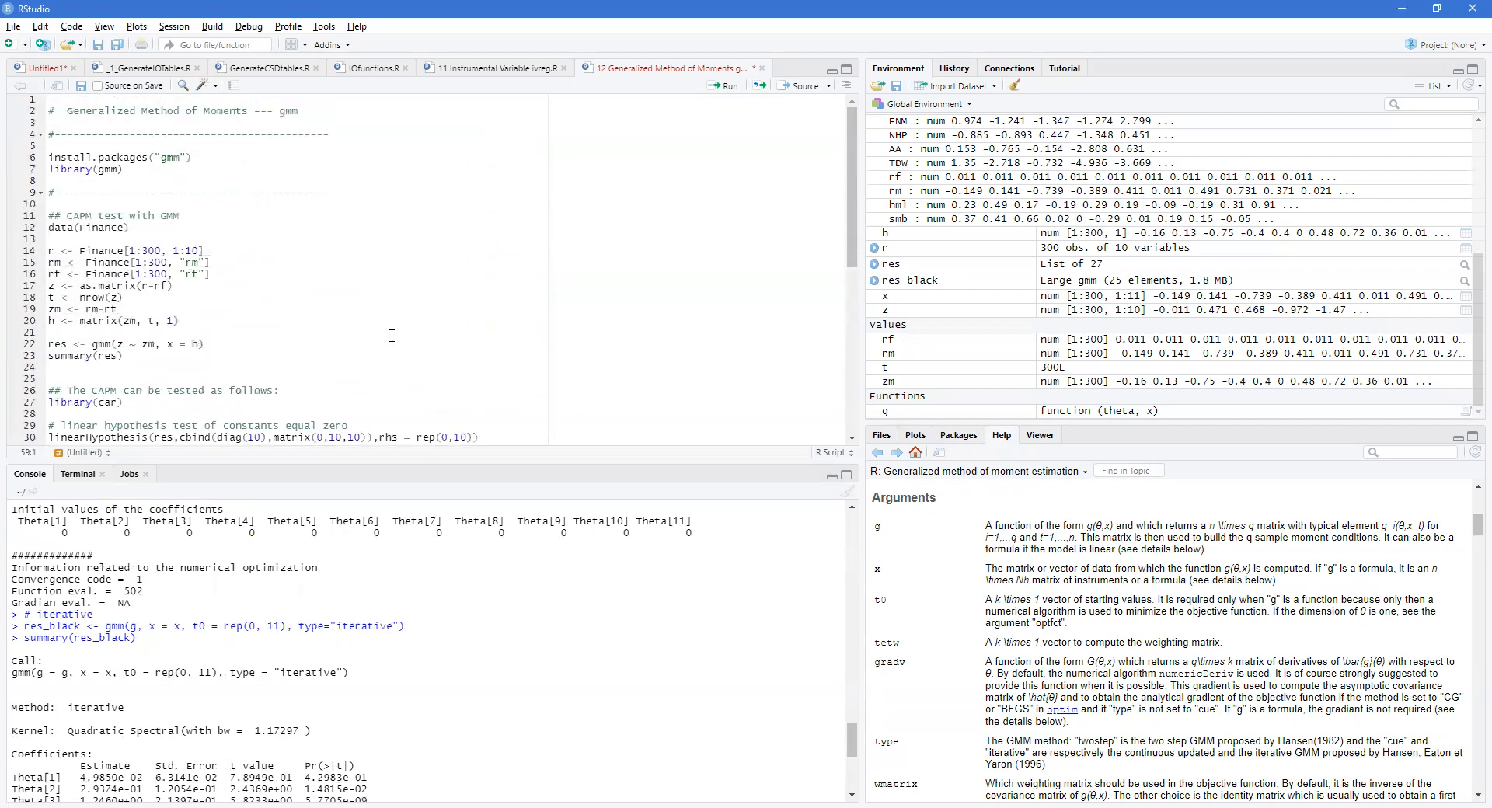
mouse_move(124, 254)
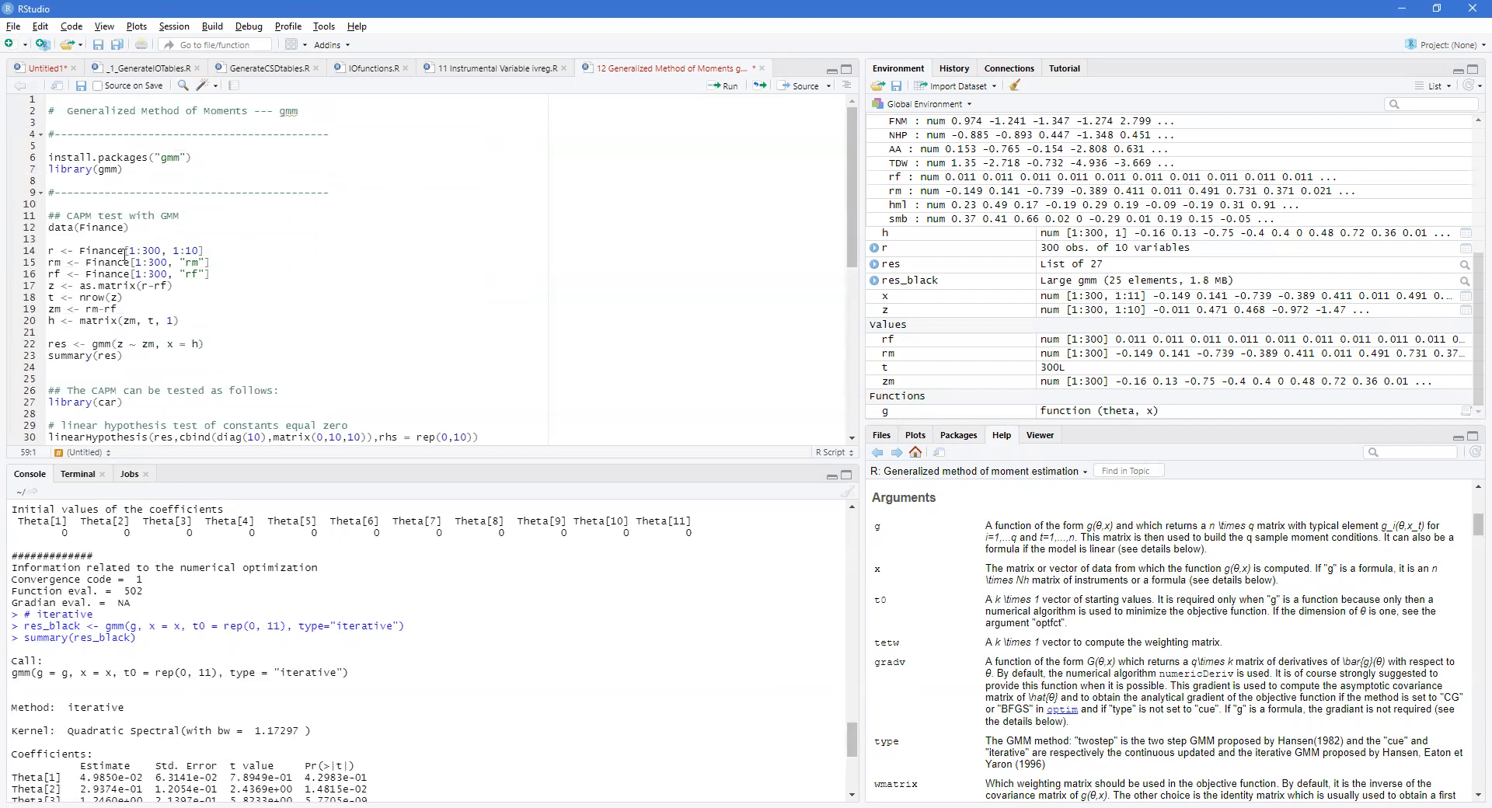